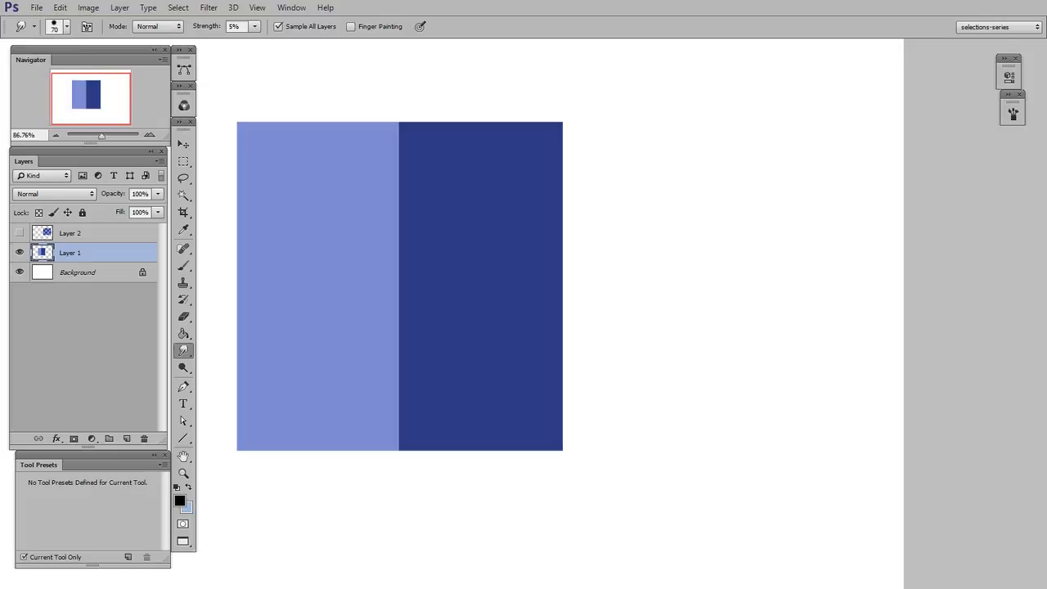
mouse_move(381, 373)
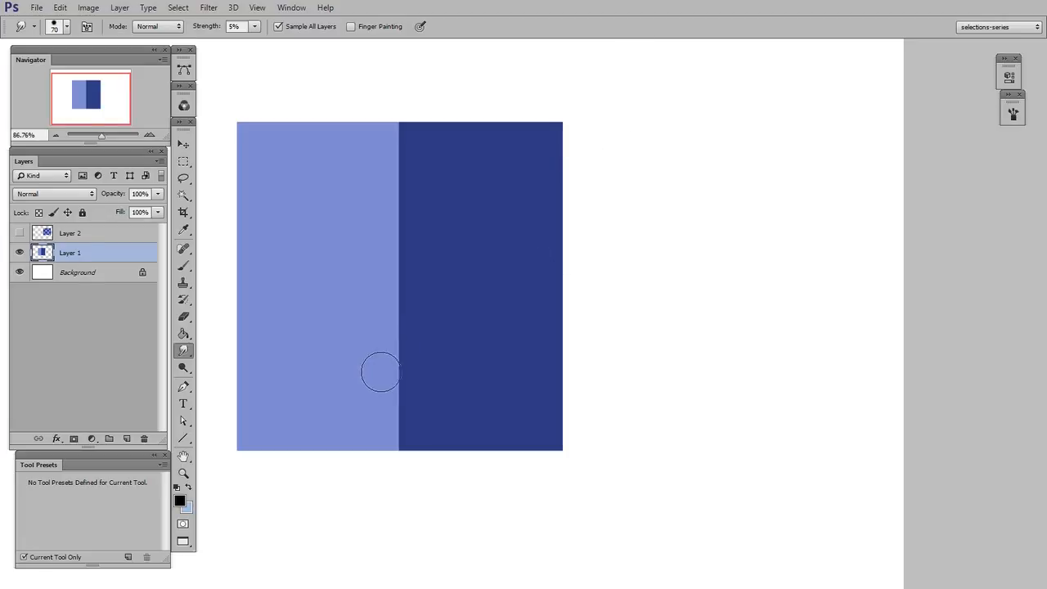
mouse_move(389, 271)
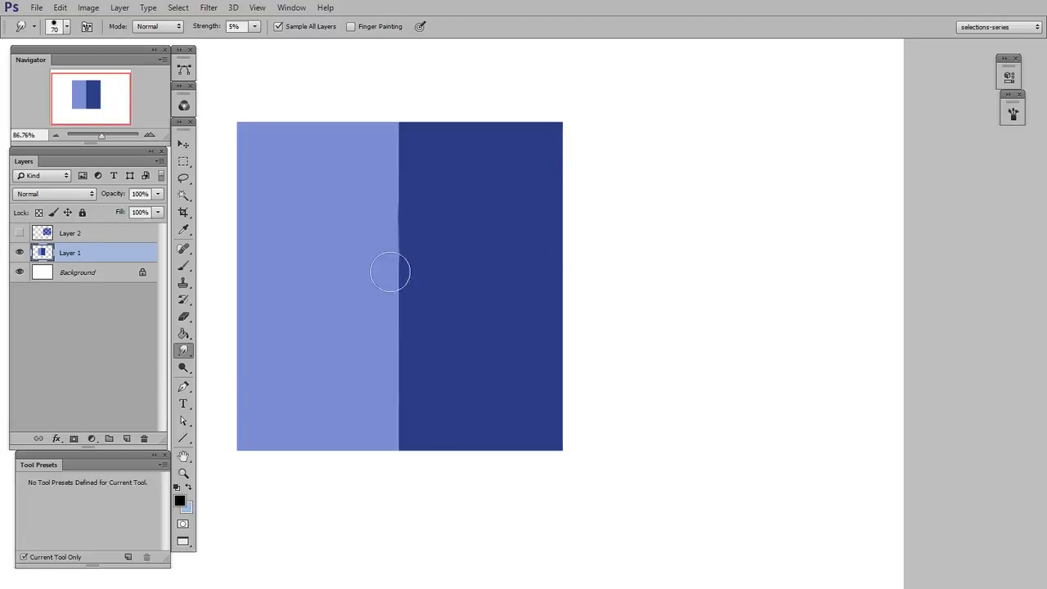
mouse_move(463, 491)
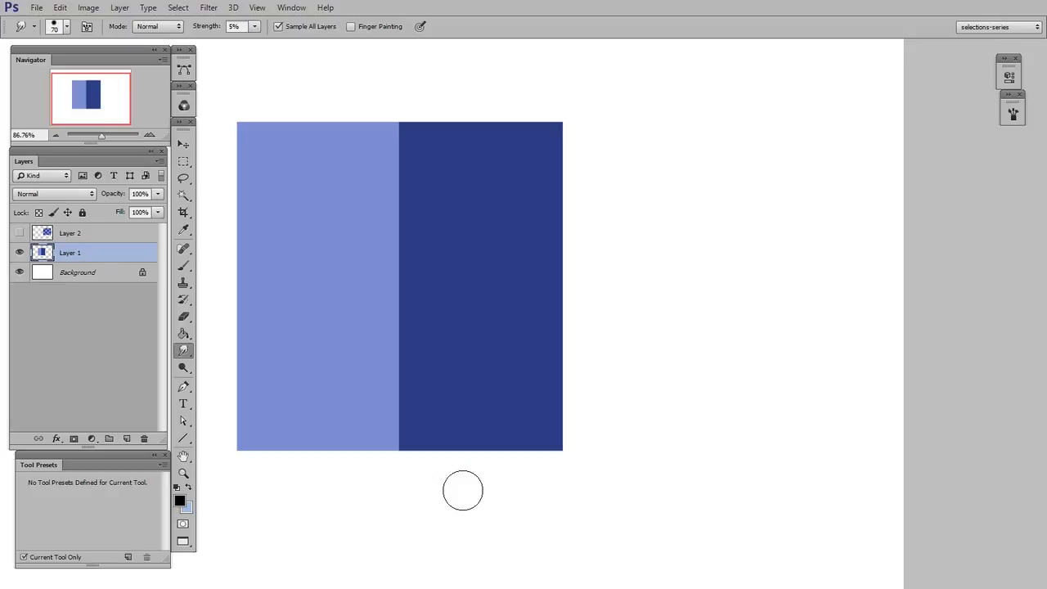
mouse_move(183, 350)
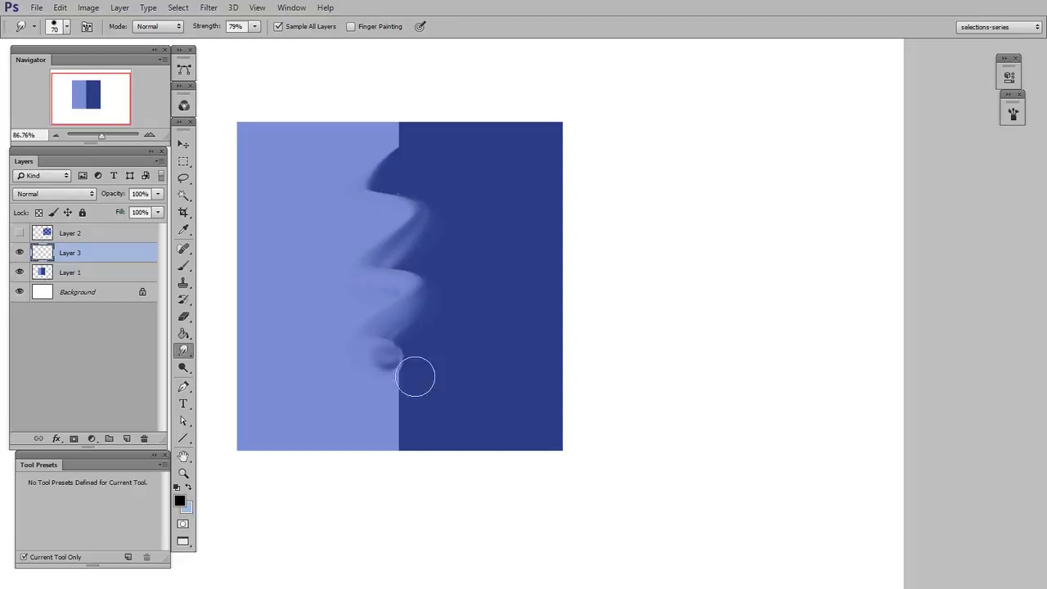
- Smear dark blue into the light half on a test layer, then delete that layer
left_click_drag(415, 376, 489, 412)
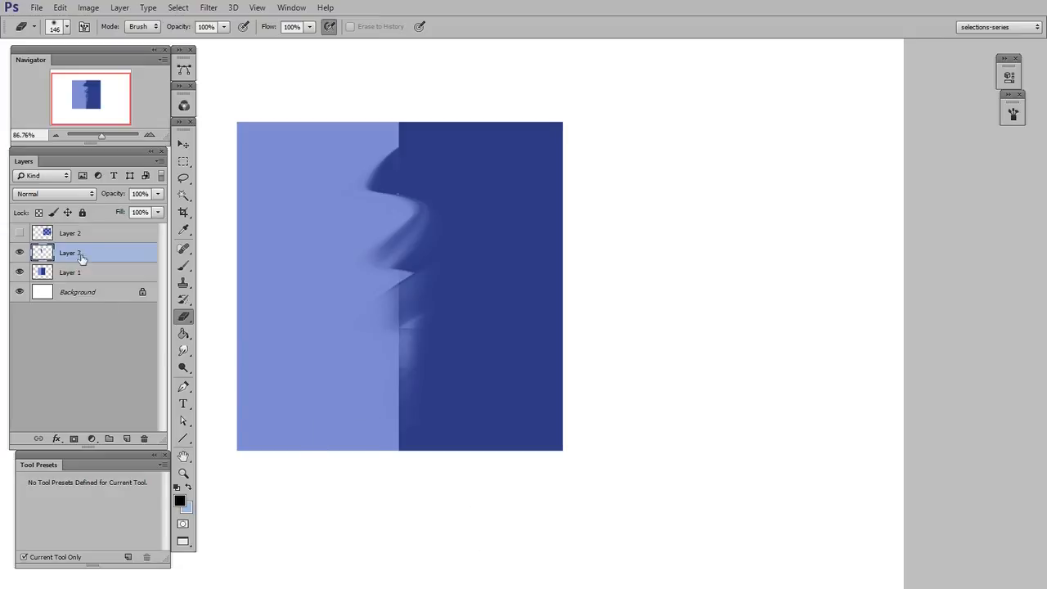
left_click(144, 438)
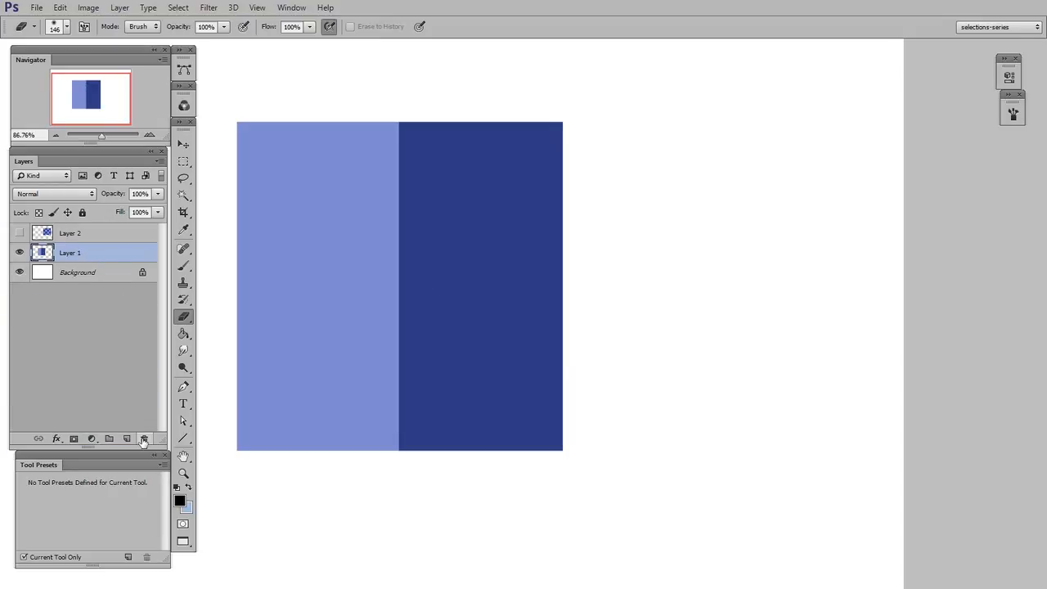
mouse_move(144, 439)
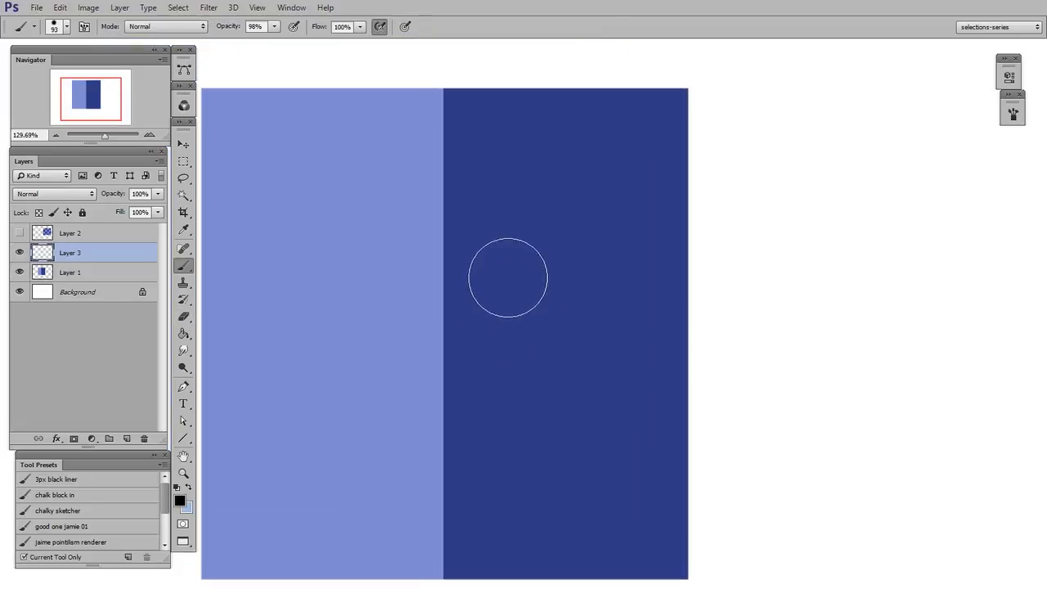
- Paint a black wavy test stroke right of the squares and bring up the Brush panel
left_click_drag(441, 171, 438, 428)
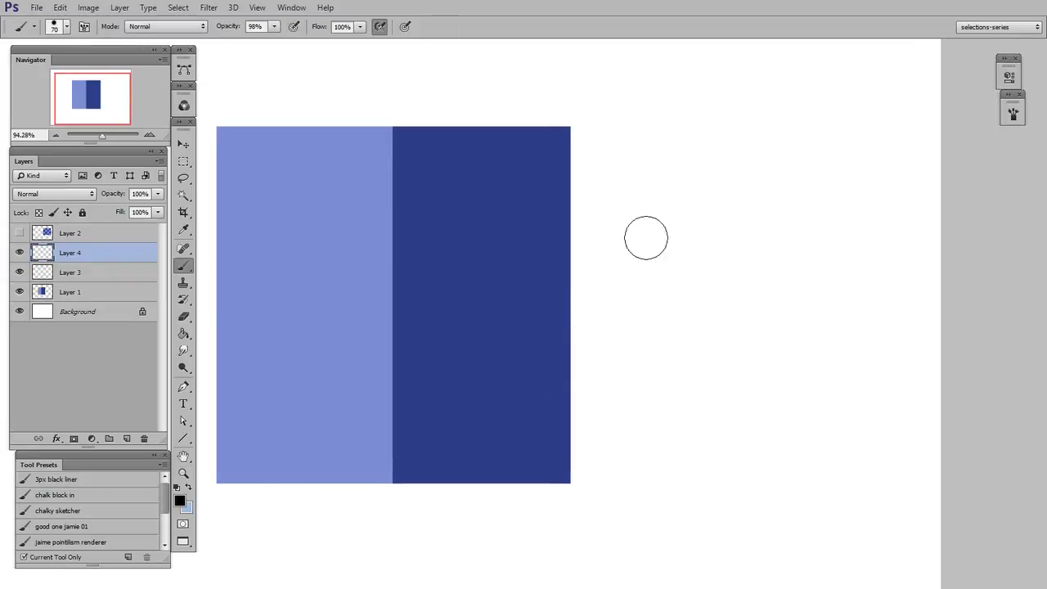
left_click_drag(646, 237, 667, 564)
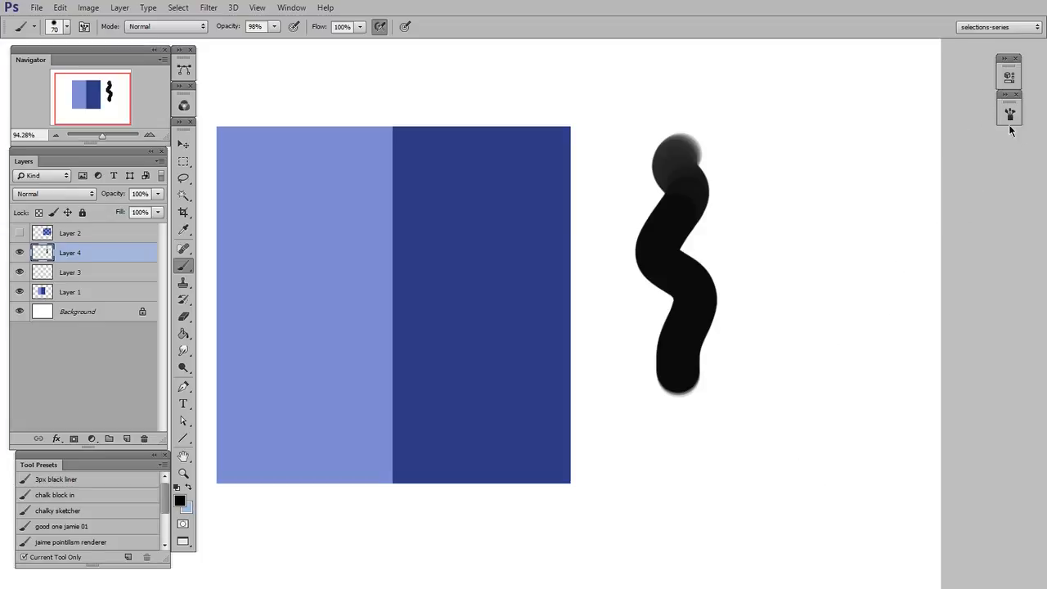
left_click(1009, 115)
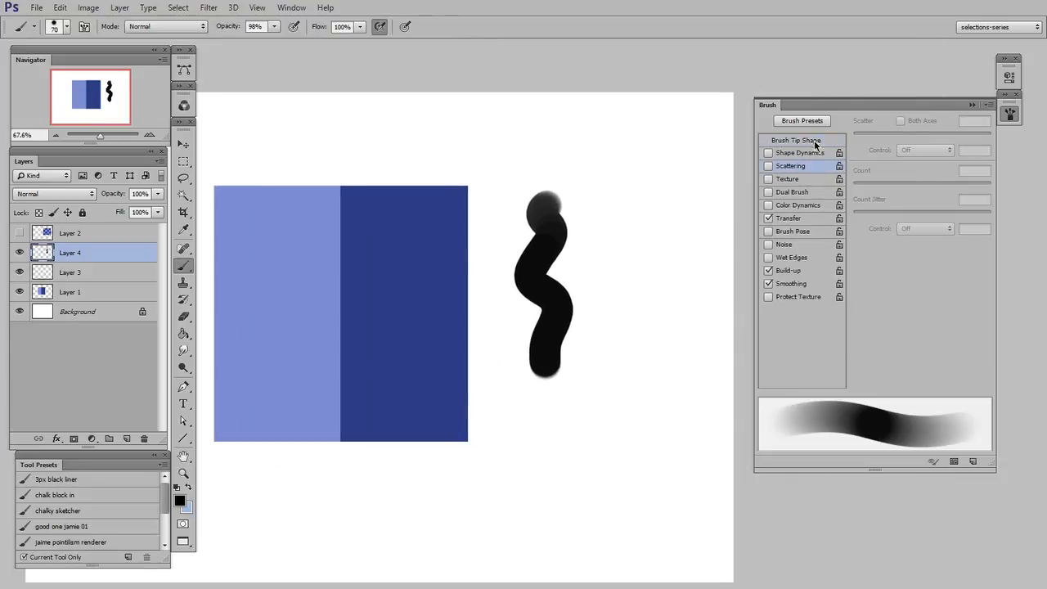
- Set the brush tip spacing to 40% and enable scattering at 170%
left_click(795, 140)
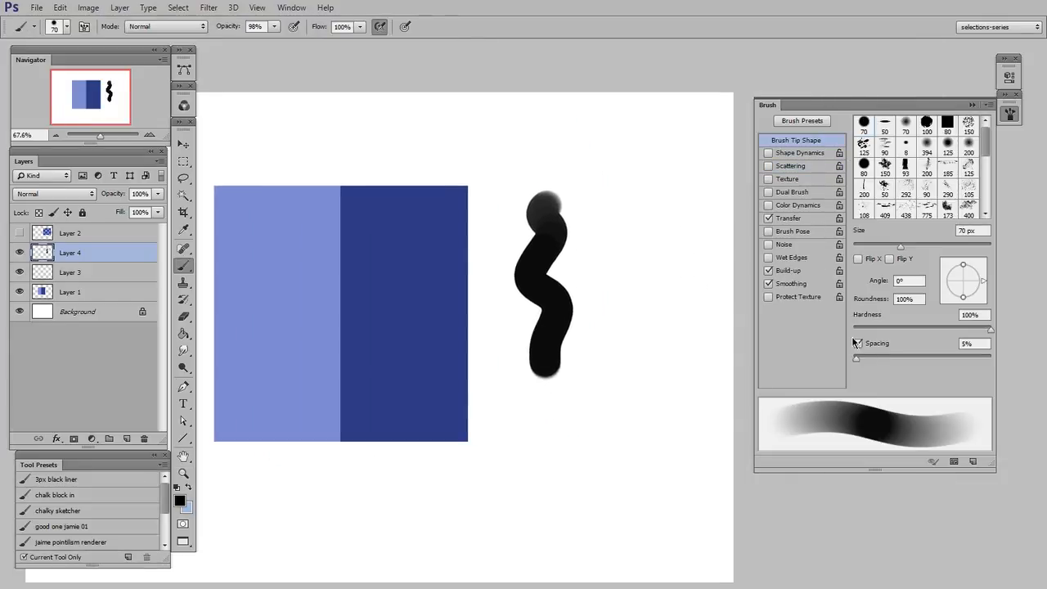
left_click_drag(858, 354, 892, 353)
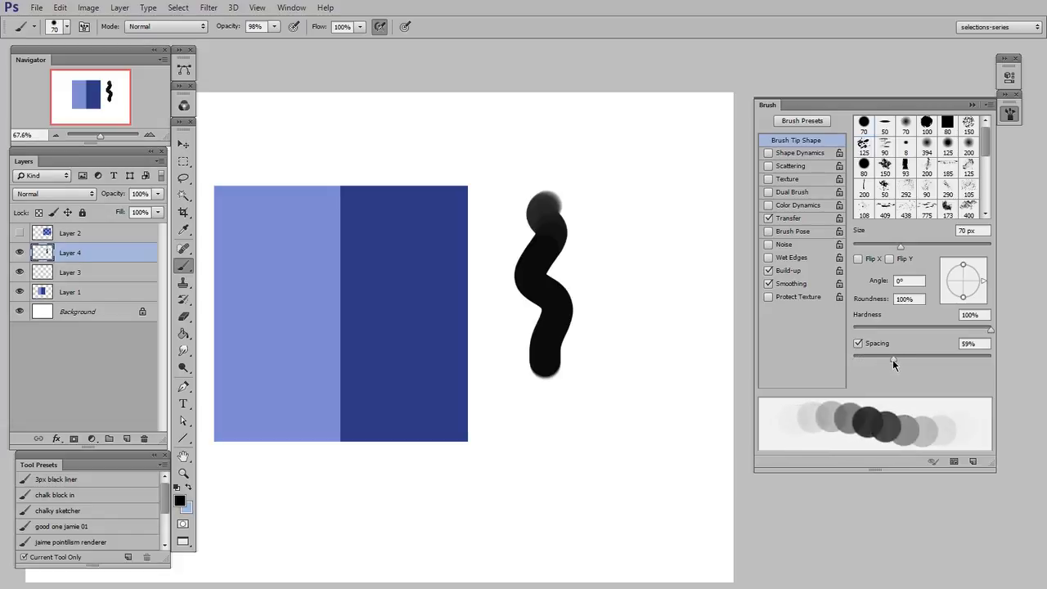
left_click_drag(899, 360, 883, 359)
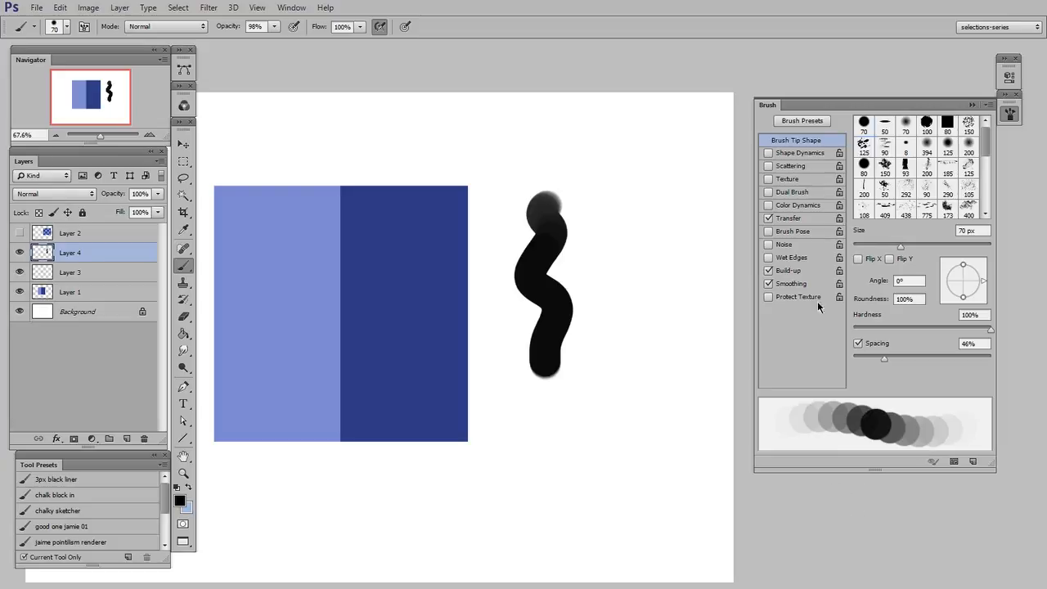
left_click(790, 166)
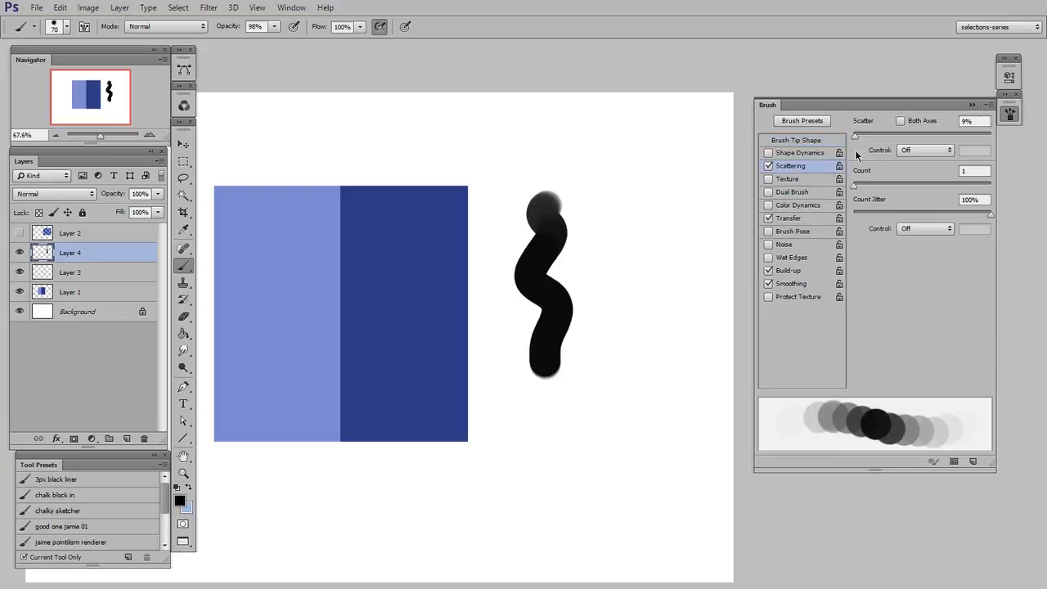
left_click_drag(854, 136, 875, 136)
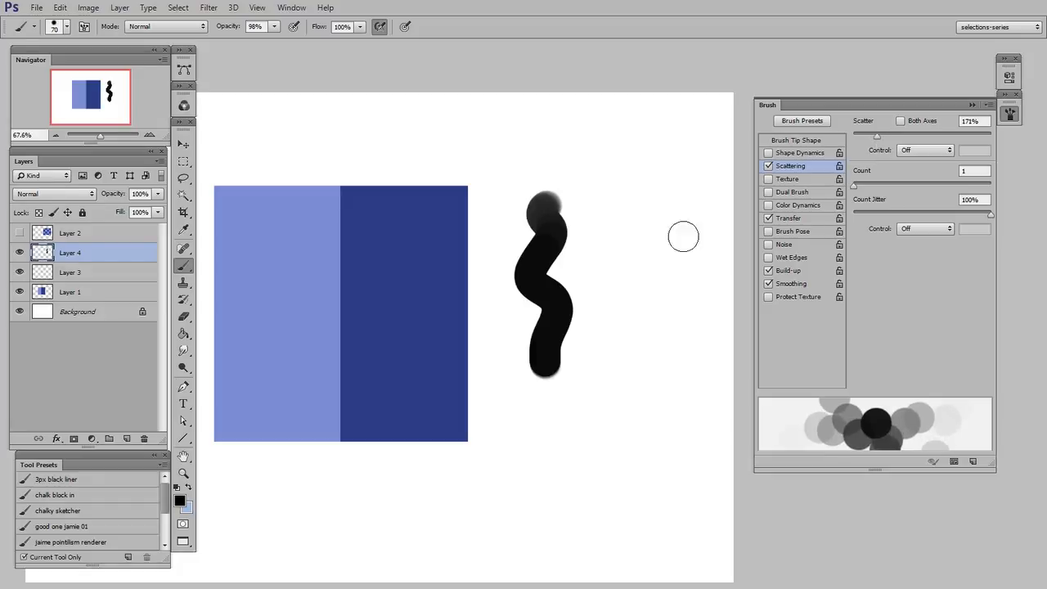
- Paint scattered black dot test strokes beside the first stroke
left_click_drag(684, 237, 607, 370)
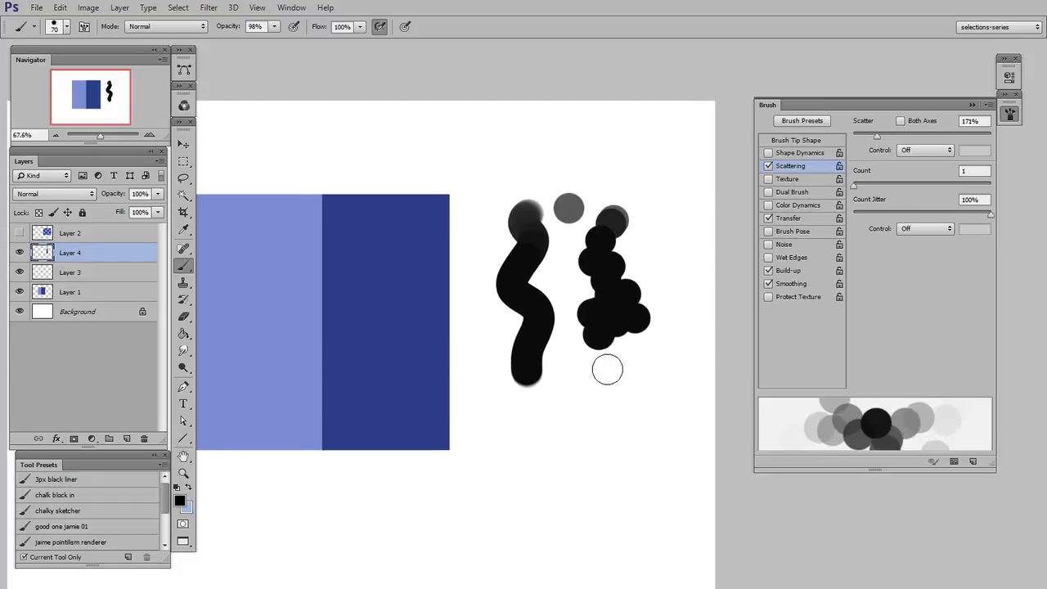
left_click_drag(607, 370, 597, 379)
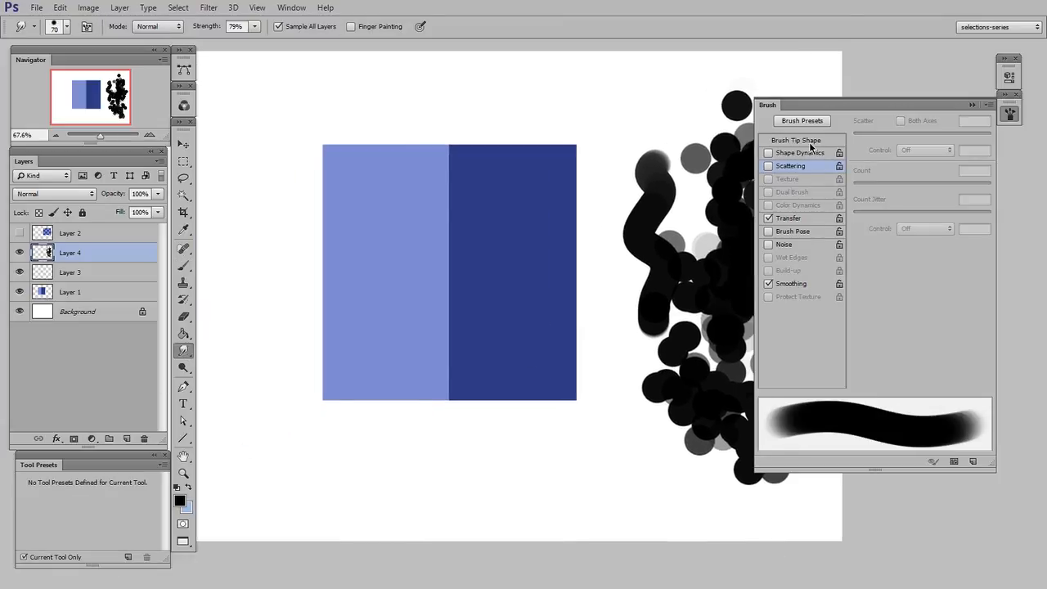
- Enable scattering on the smudge brush tip and lower smudge strength to about 20%
left_click(794, 141)
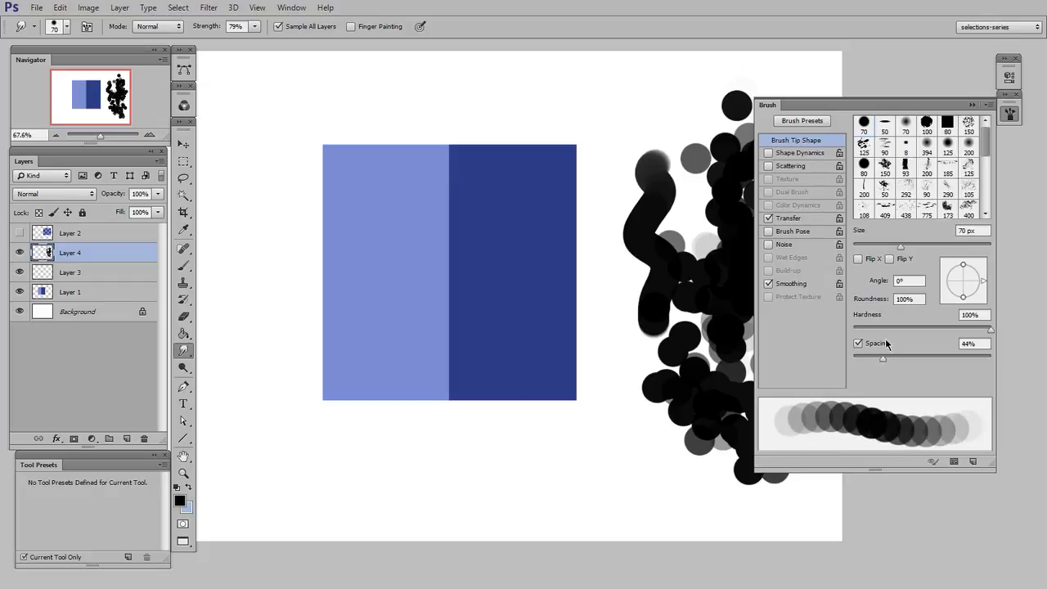
left_click(791, 166)
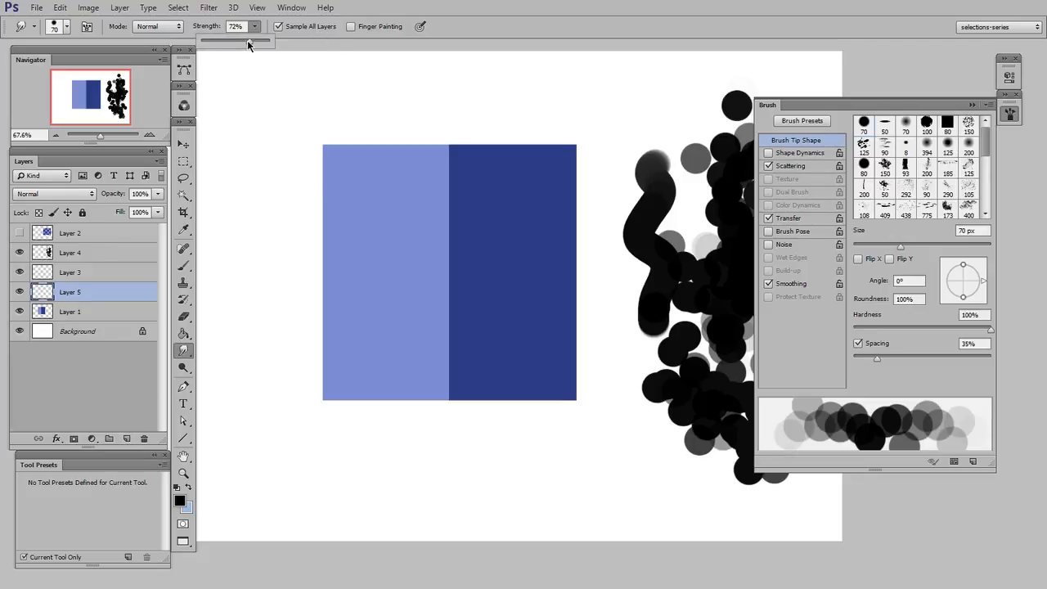
left_click_drag(265, 41, 215, 41)
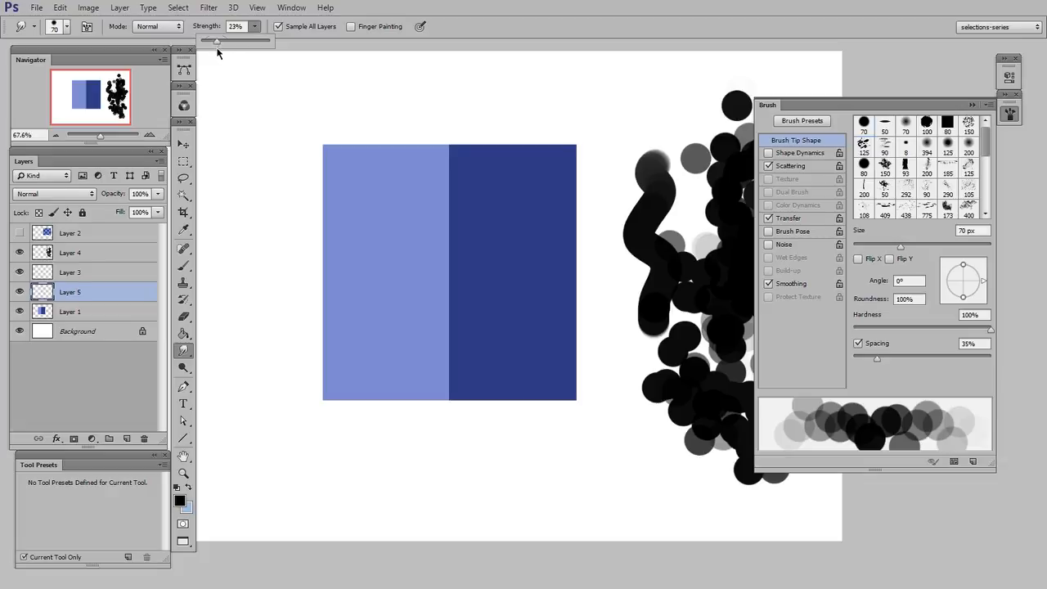
left_click_drag(448, 154, 448, 360)
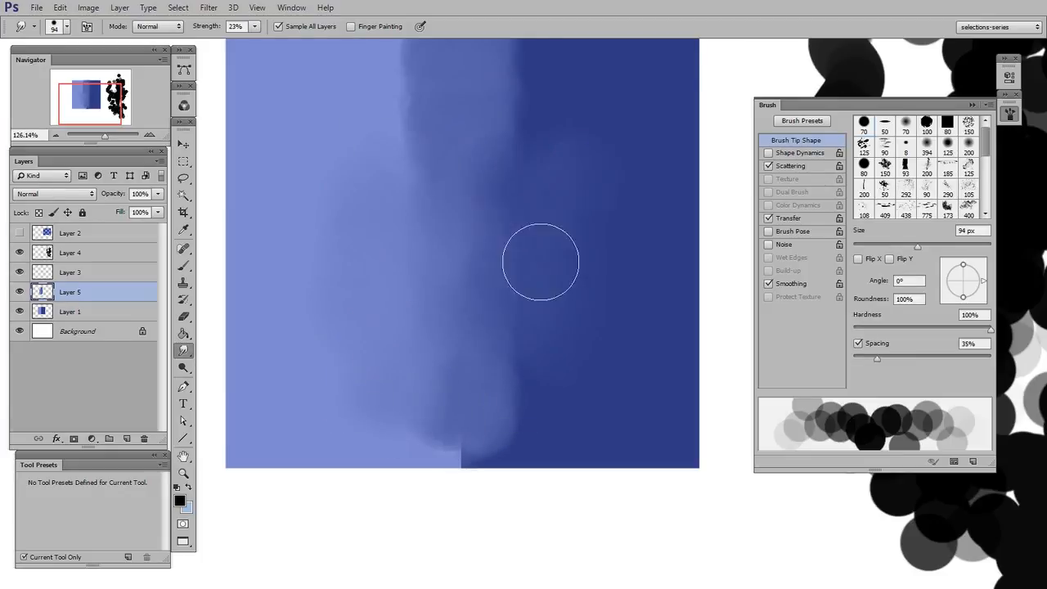
- Smudge soft strokes across the two blue halves, later stepped back in History
left_click_drag(540, 262, 405, 429)
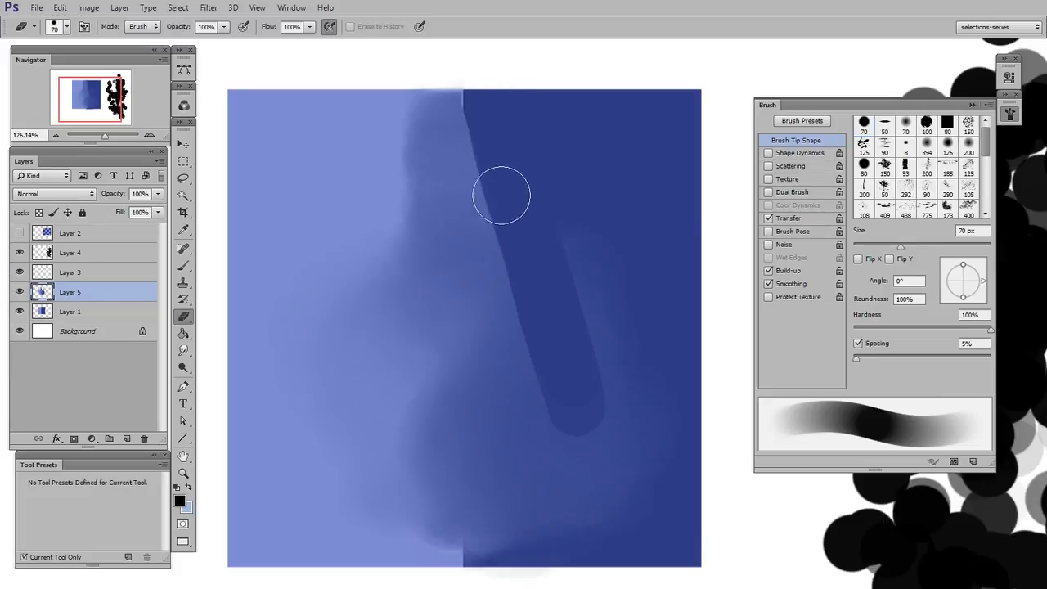
left_click_drag(500, 195, 546, 173)
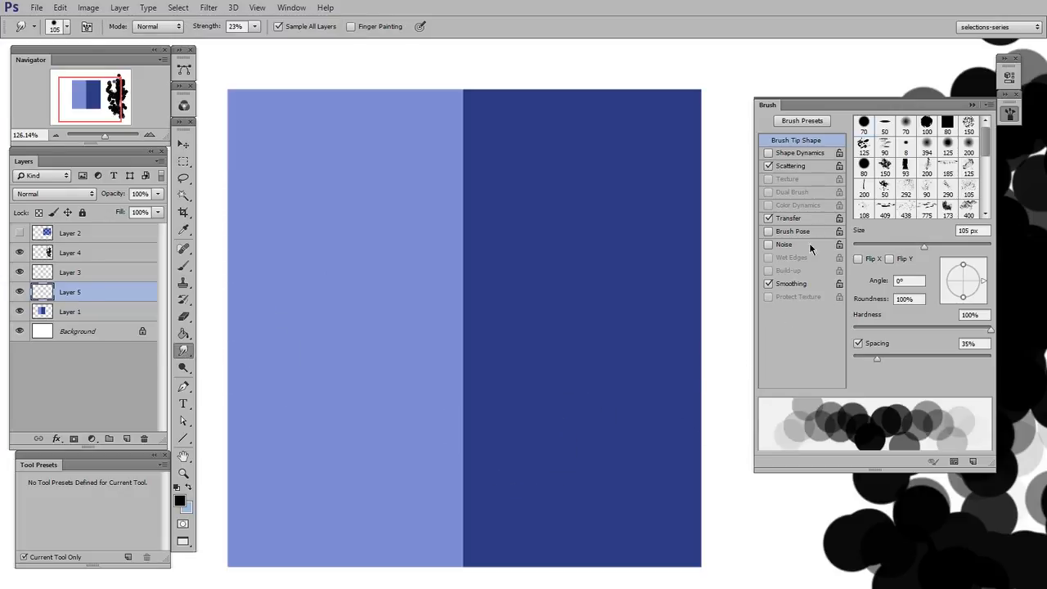
mouse_move(805, 183)
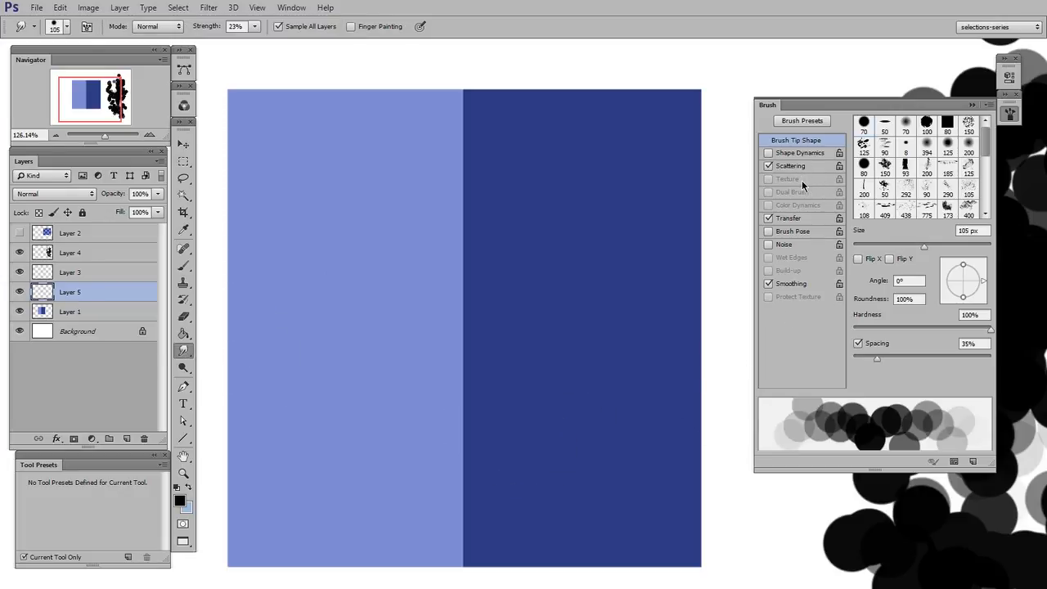
mouse_move(801, 186)
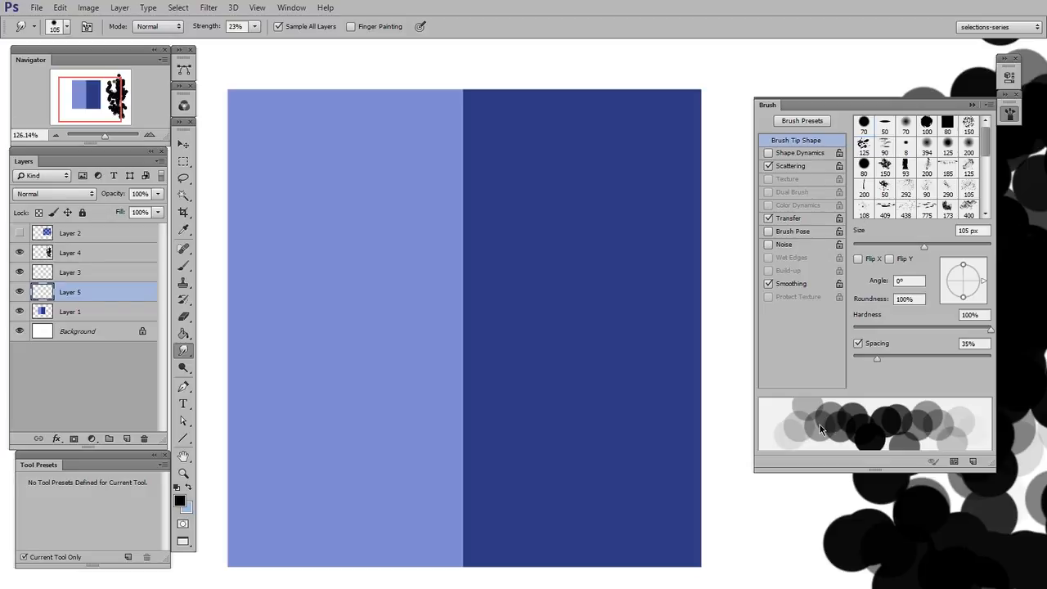
mouse_move(798, 172)
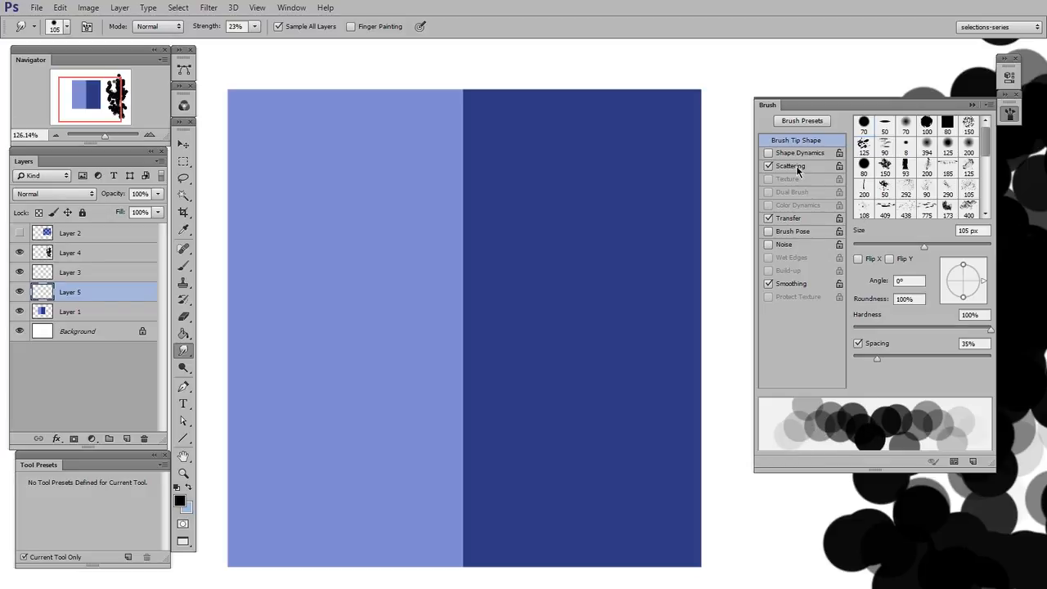
- Set scattering to 29%, enable shape dynamics, spacing 40% and brush size 76 px
left_click(790, 166)
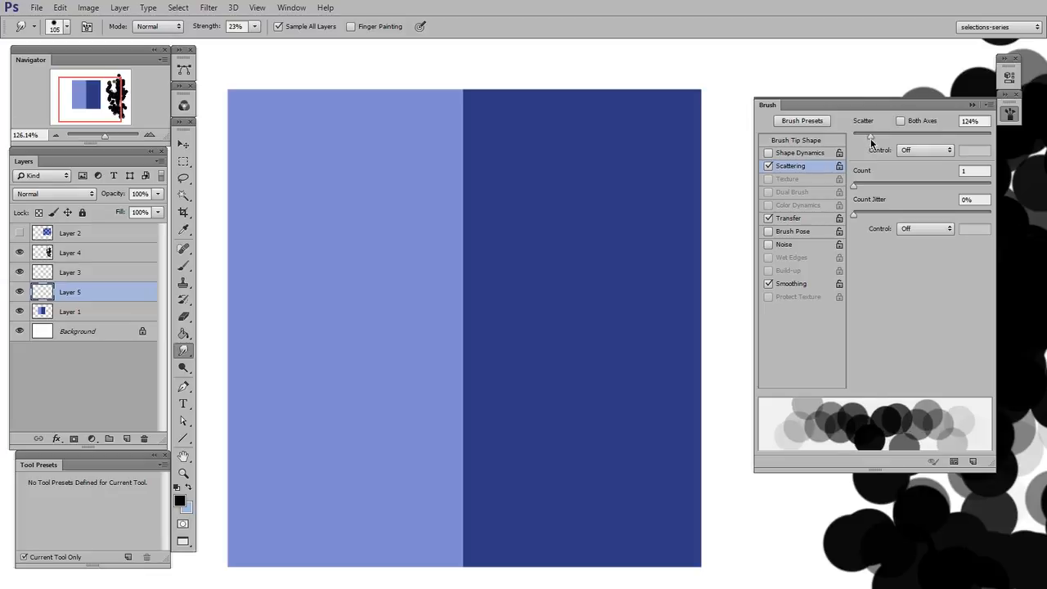
left_click_drag(870, 134, 857, 134)
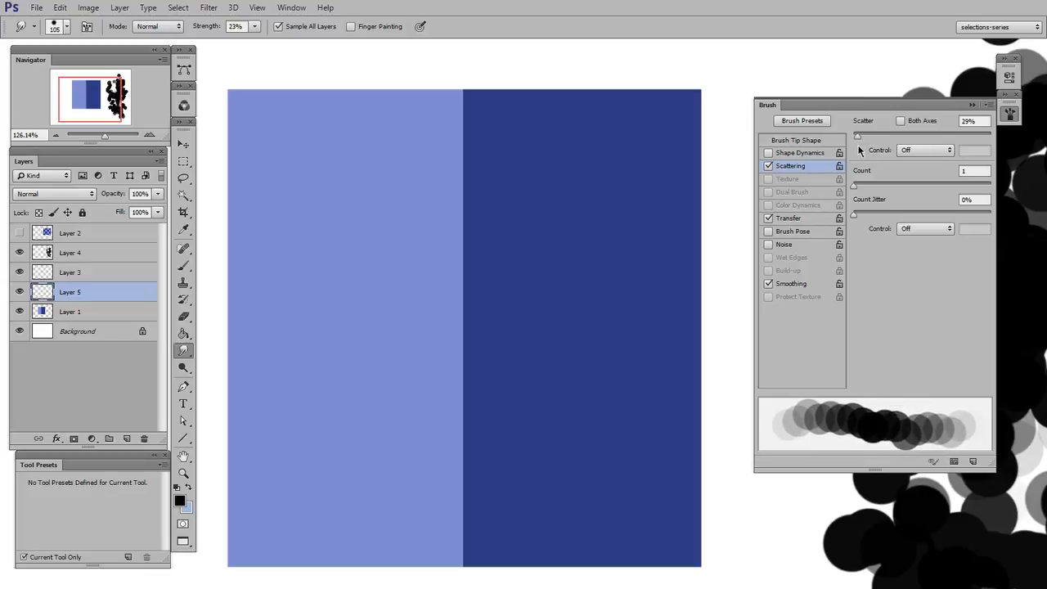
left_click(798, 154)
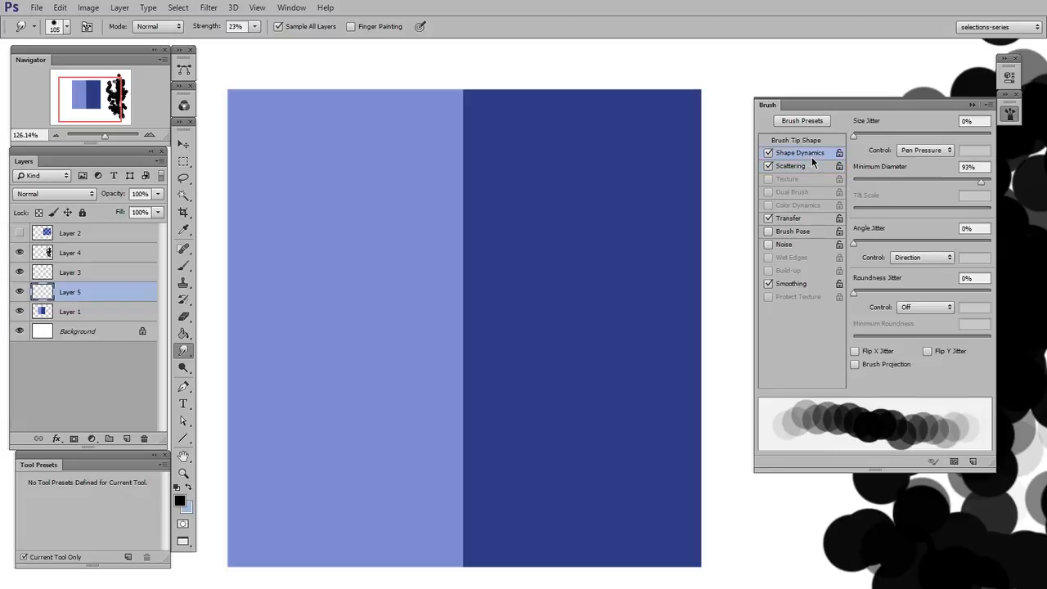
left_click(795, 140)
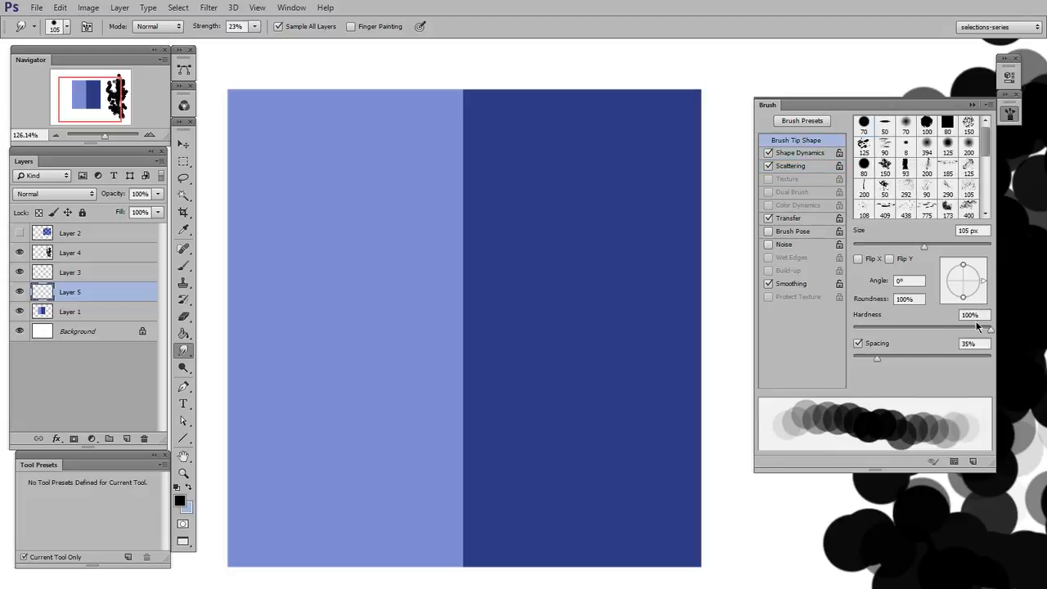
left_click_drag(877, 358, 883, 363)
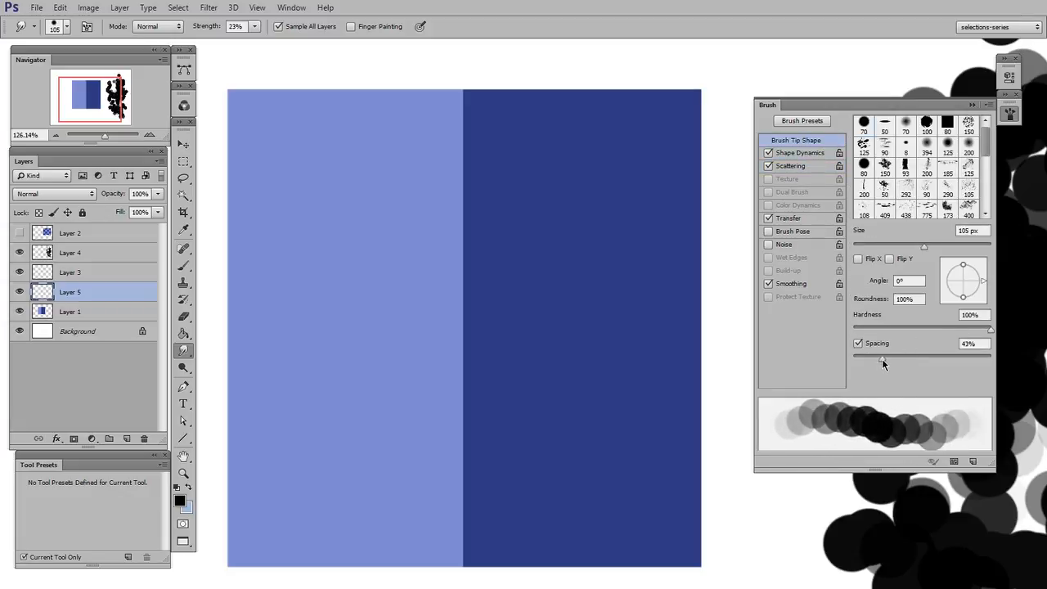
left_click_drag(883, 354, 892, 353)
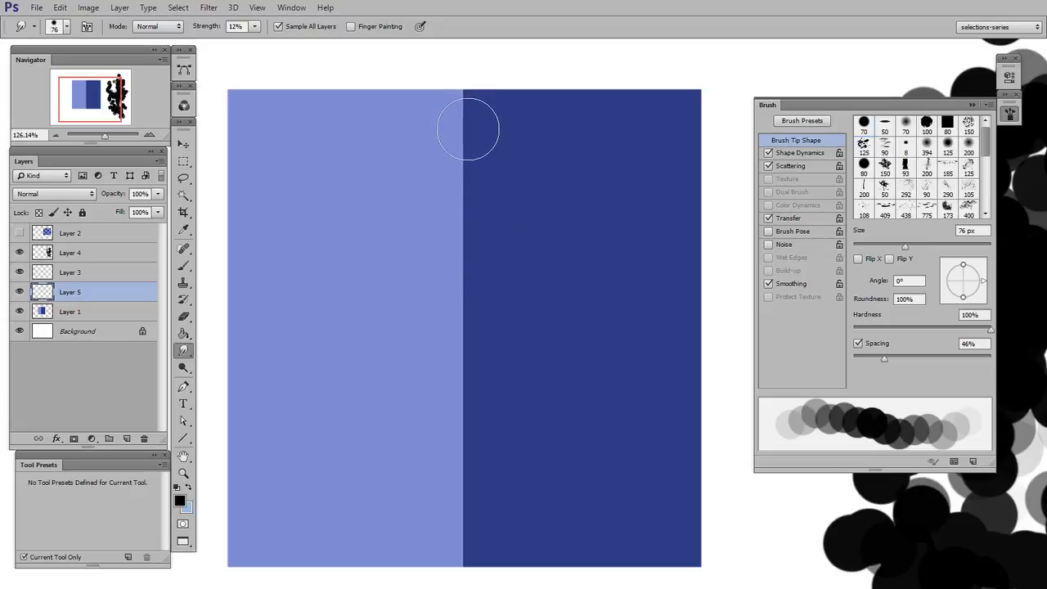
- Smudge up and down the boundary, smearing dark blue into the light square
left_click_drag(468, 129, 475, 547)
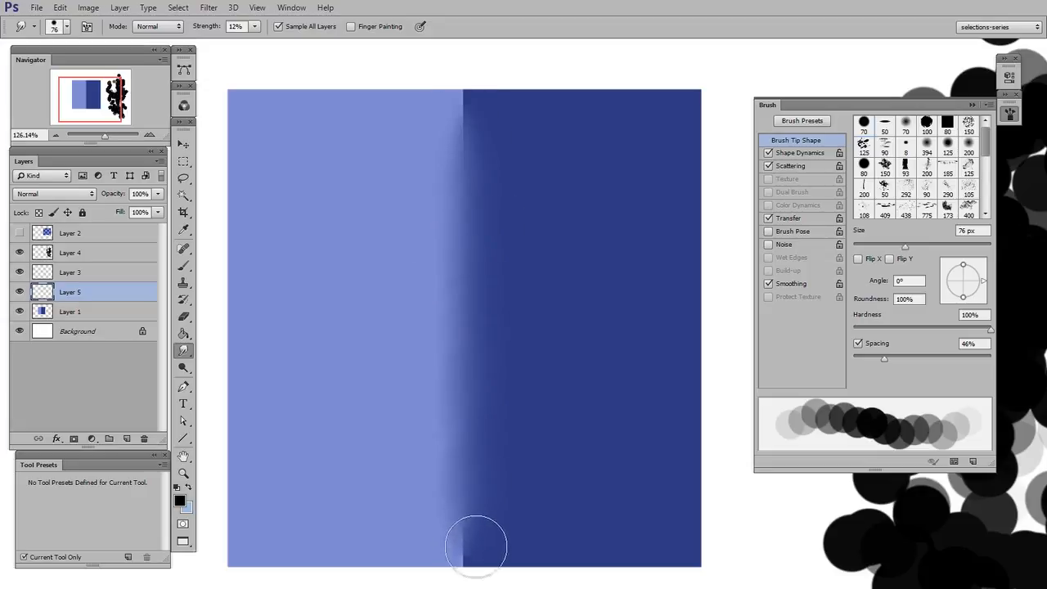
left_click_drag(476, 546, 428, 101)
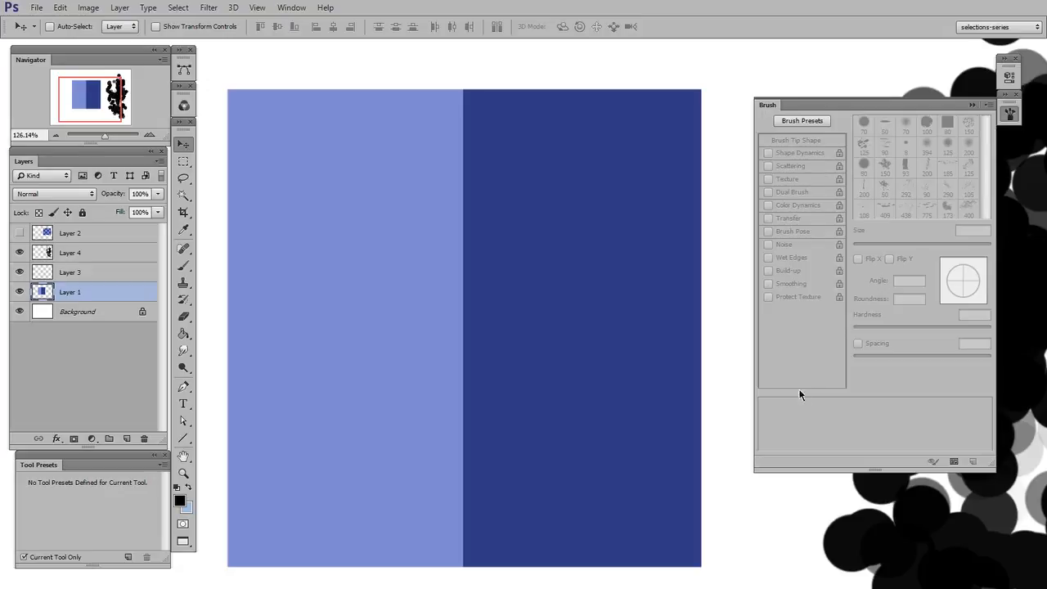
mouse_move(775, 421)
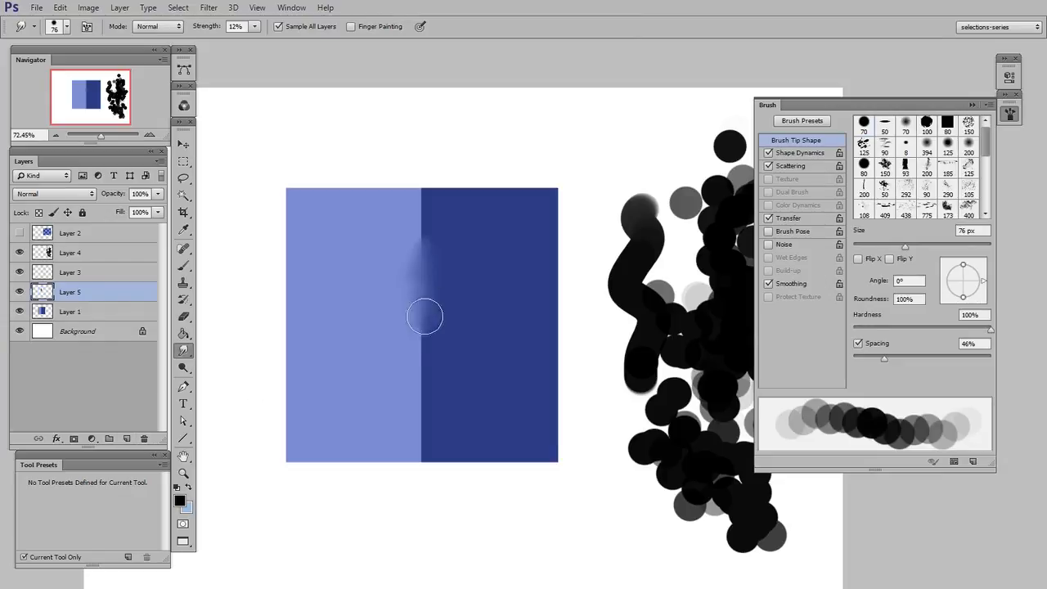
left_click_drag(426, 317, 428, 441)
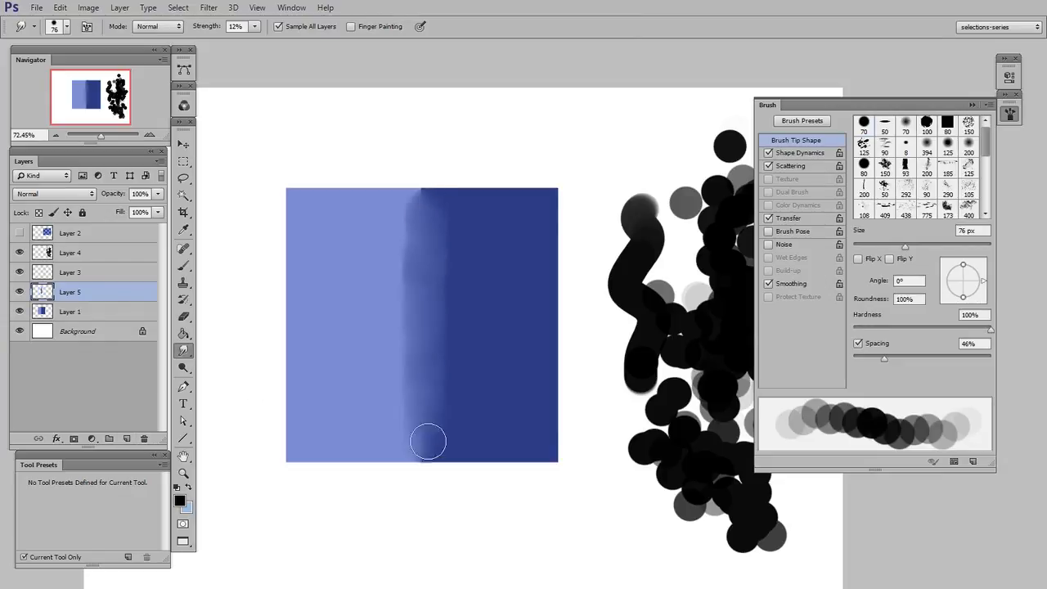
left_click_drag(428, 442, 452, 386)
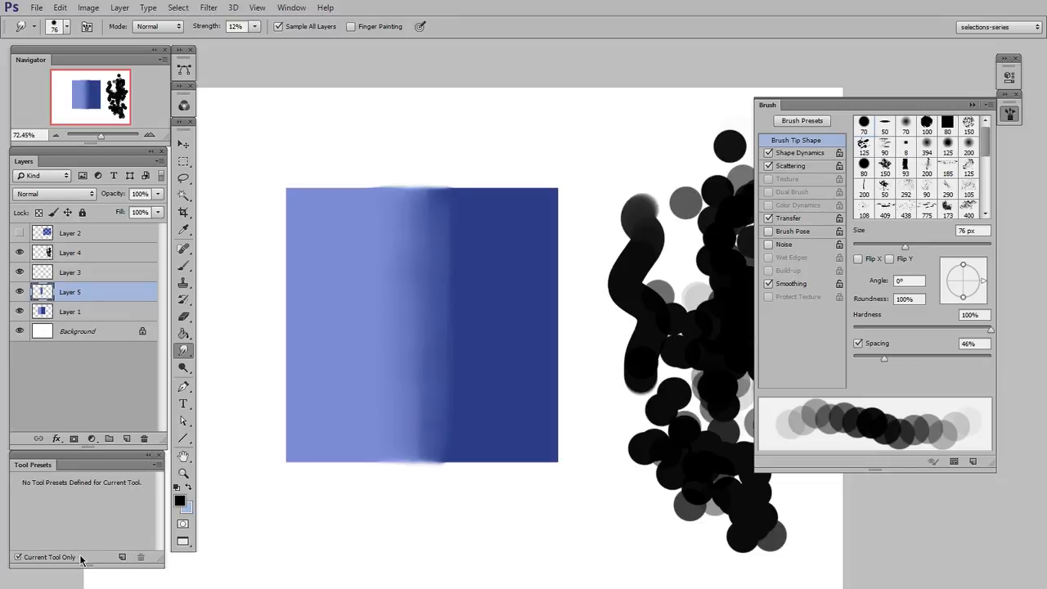
- Save the current smudge settings as a tool preset named 'narrow smudge'
left_click(121, 556)
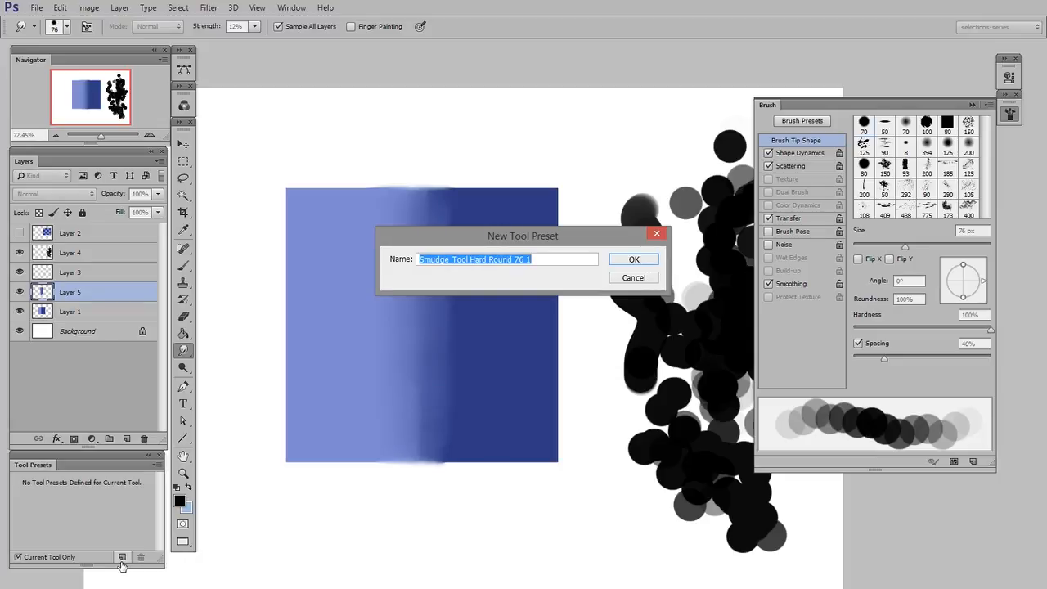
type("narrow smud")
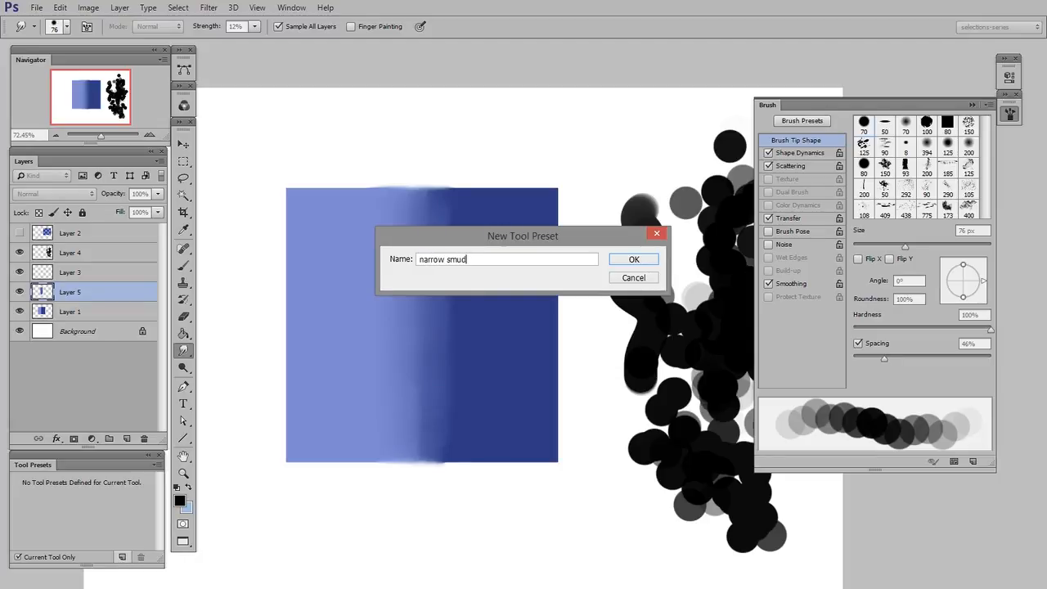
left_click(632, 259)
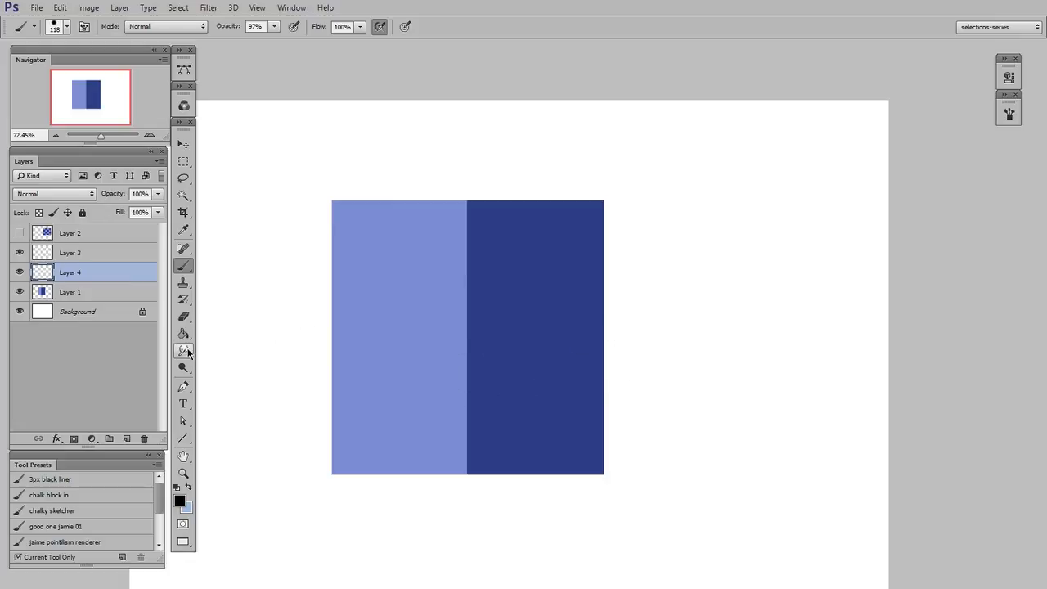
- Select the narrow smudge preset and smear a narrow streak along the square edge
left_click(183, 350)
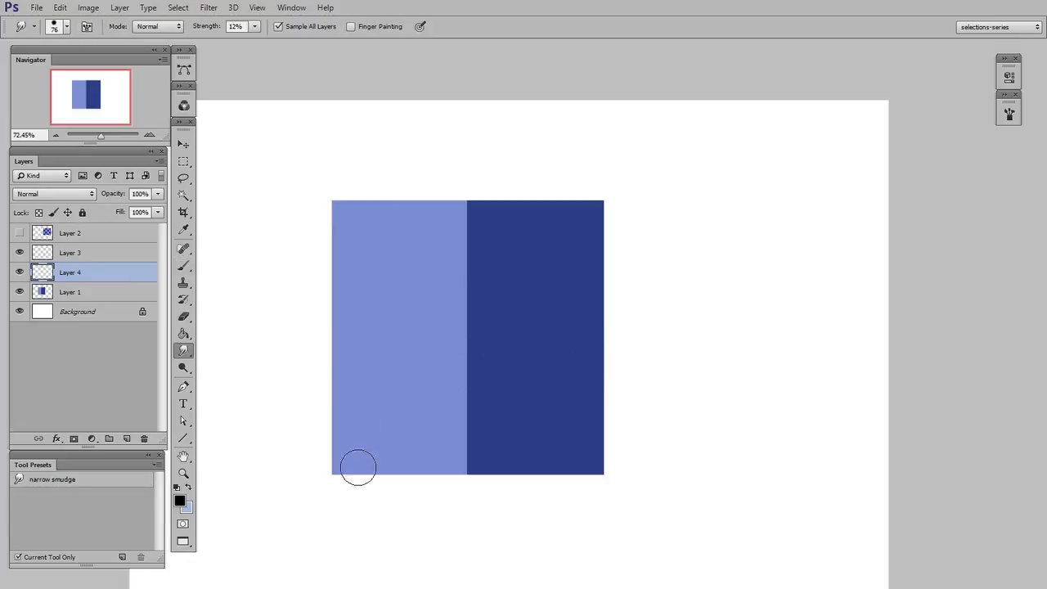
mouse_move(118, 523)
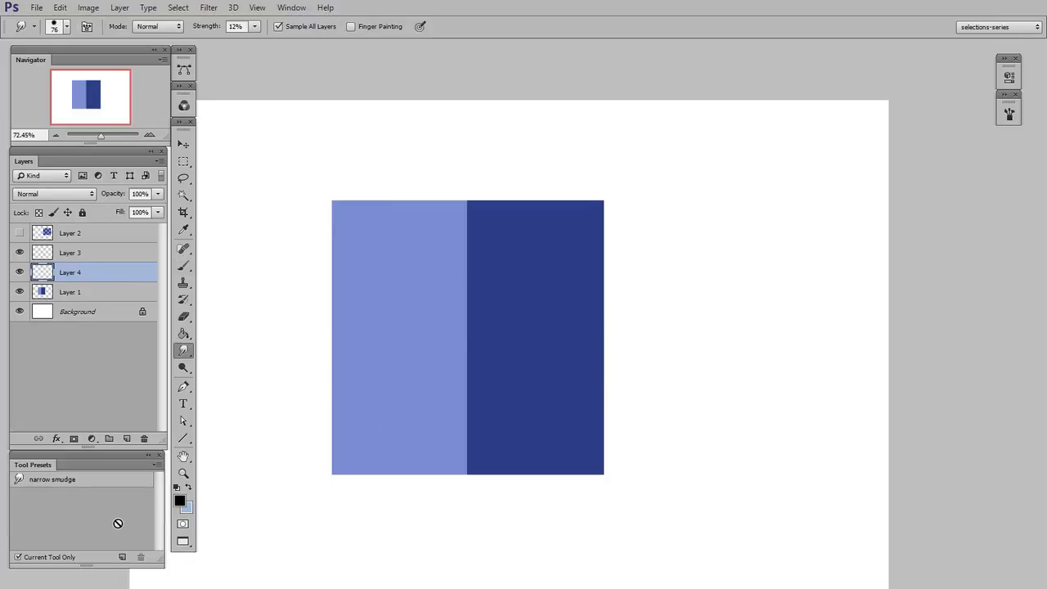
mouse_move(108, 526)
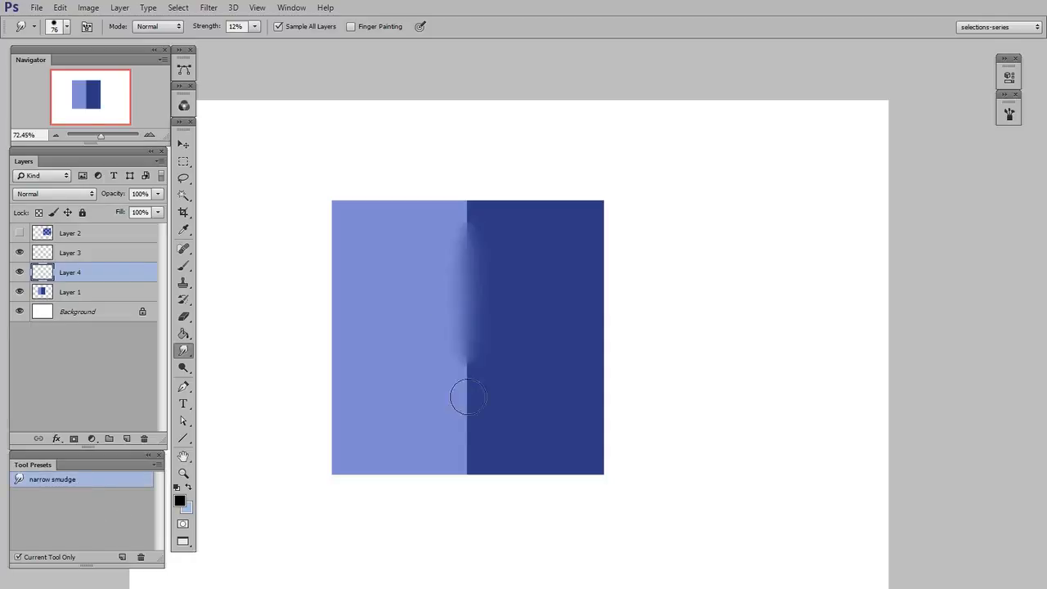
left_click_drag(468, 397, 432, 195)
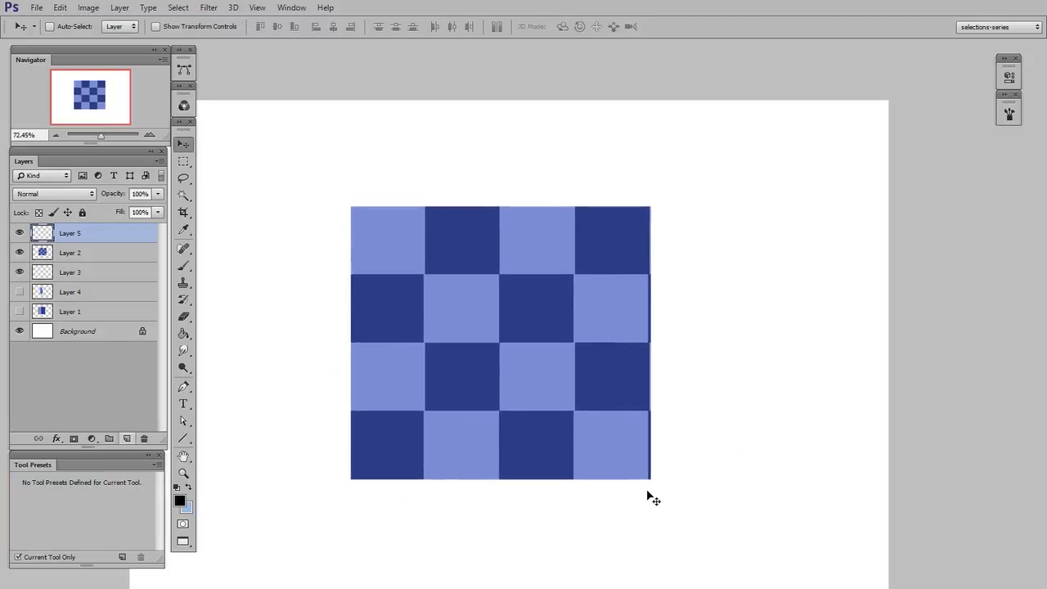
mouse_move(578, 537)
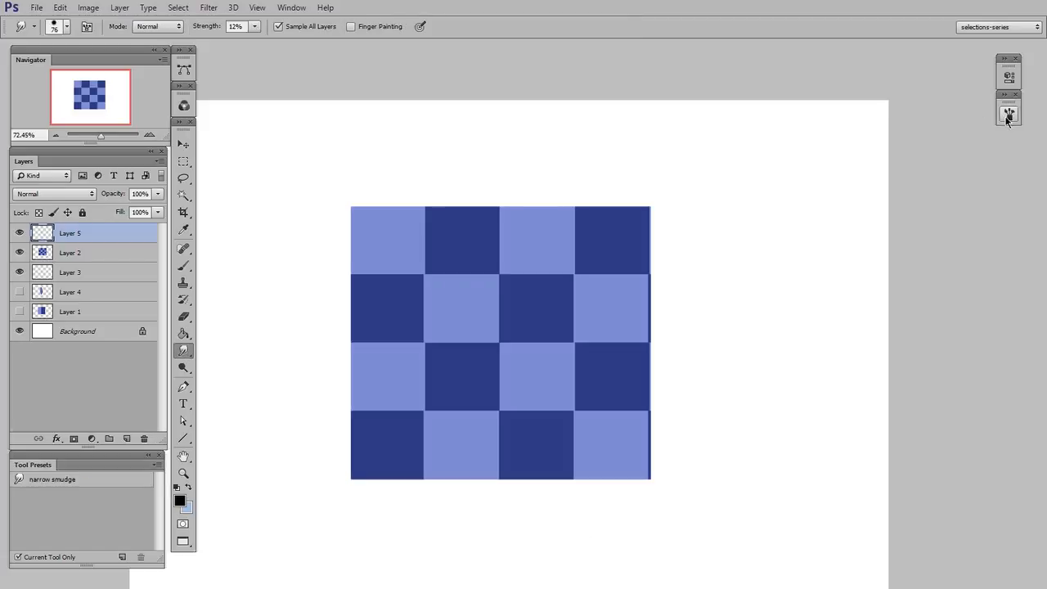
- Lower smudge strength to 3% and soften the brush hardness
left_click(1007, 113)
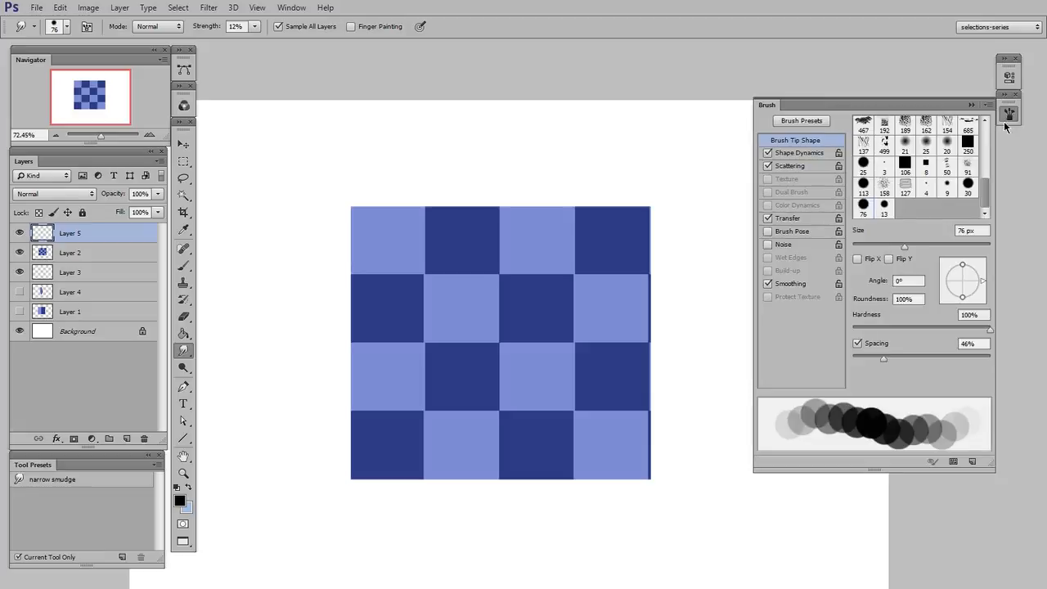
left_click(255, 26)
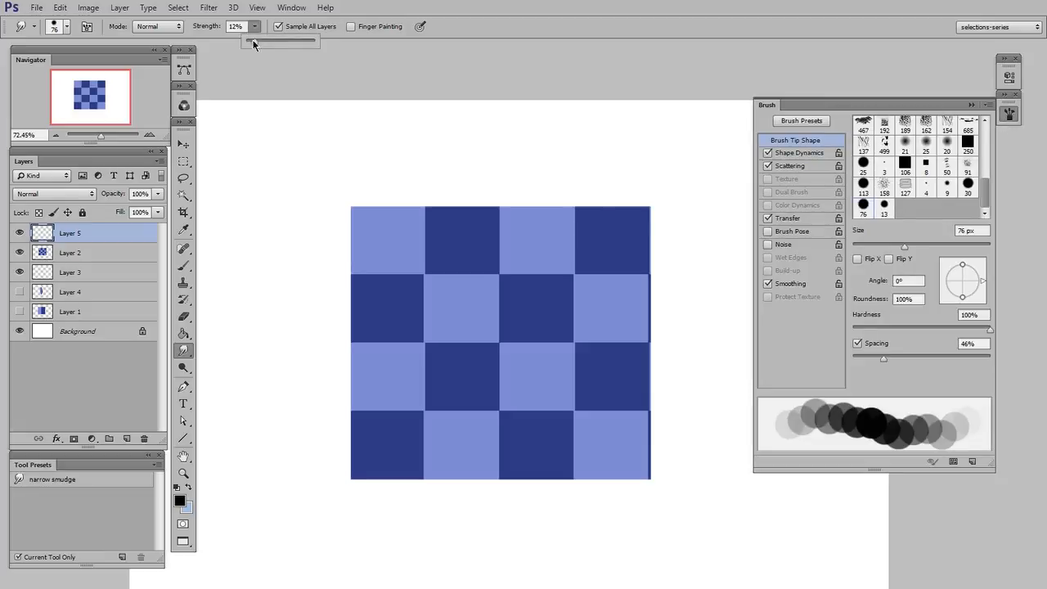
left_click_drag(282, 39, 253, 39)
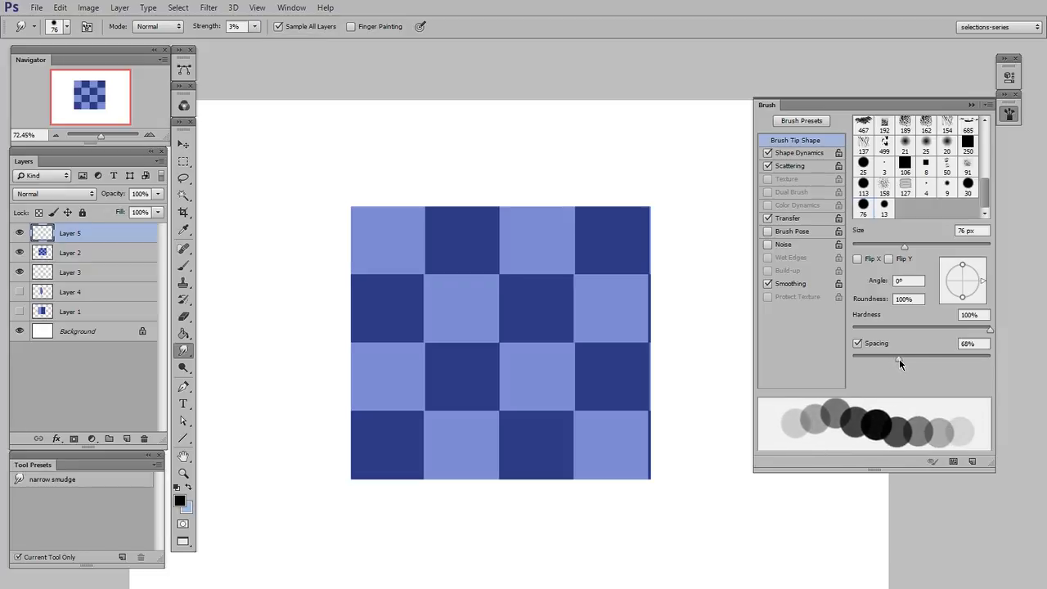
left_click_drag(989, 330, 939, 330)
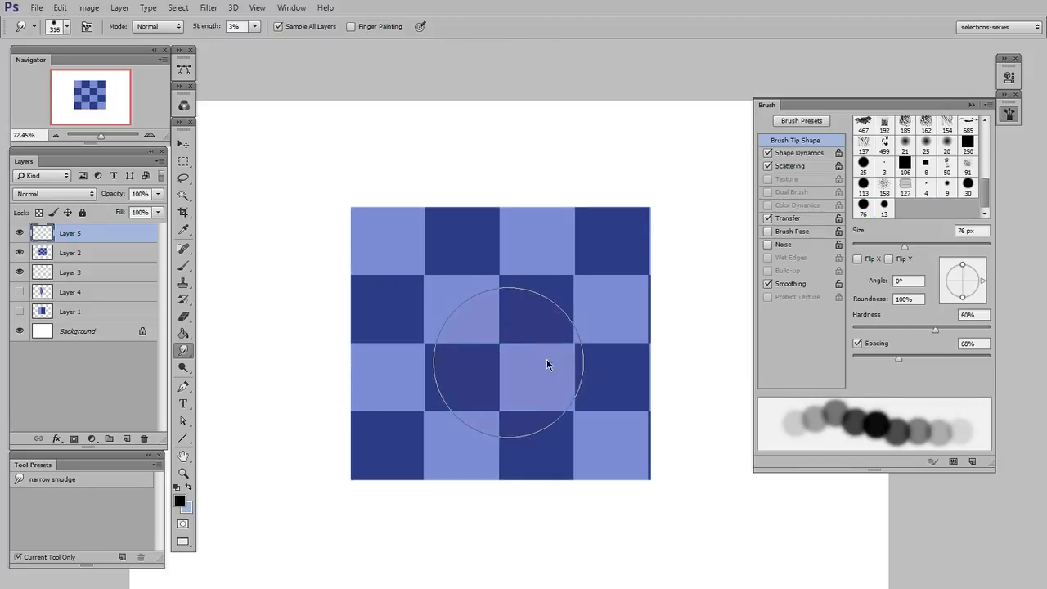
- Smudge the central and lower checkerboard squares into each other and adjust the tip further
left_click_drag(548, 363, 615, 428)
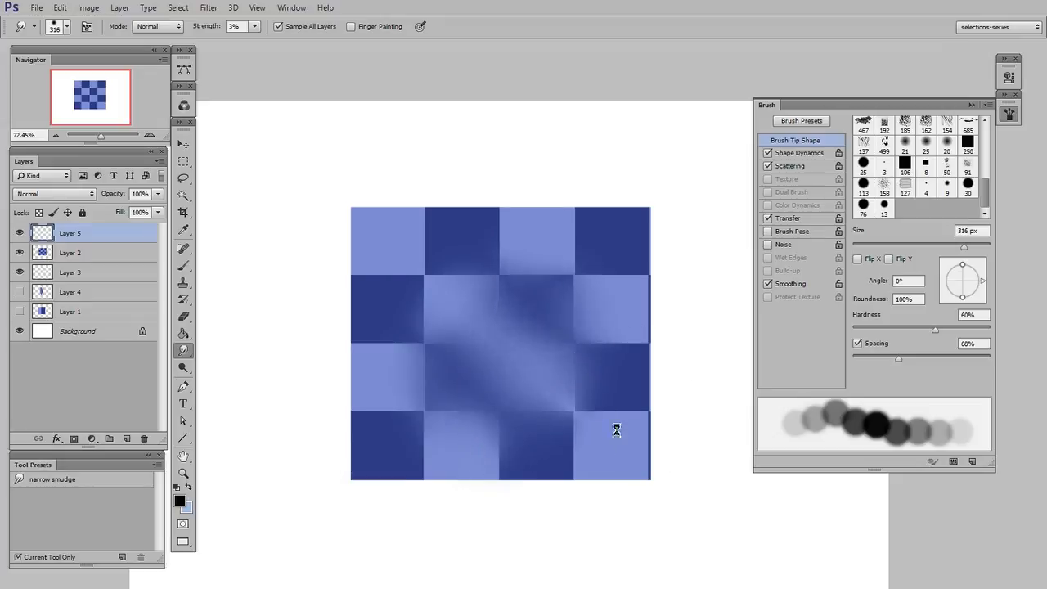
left_click_drag(614, 429, 561, 349)
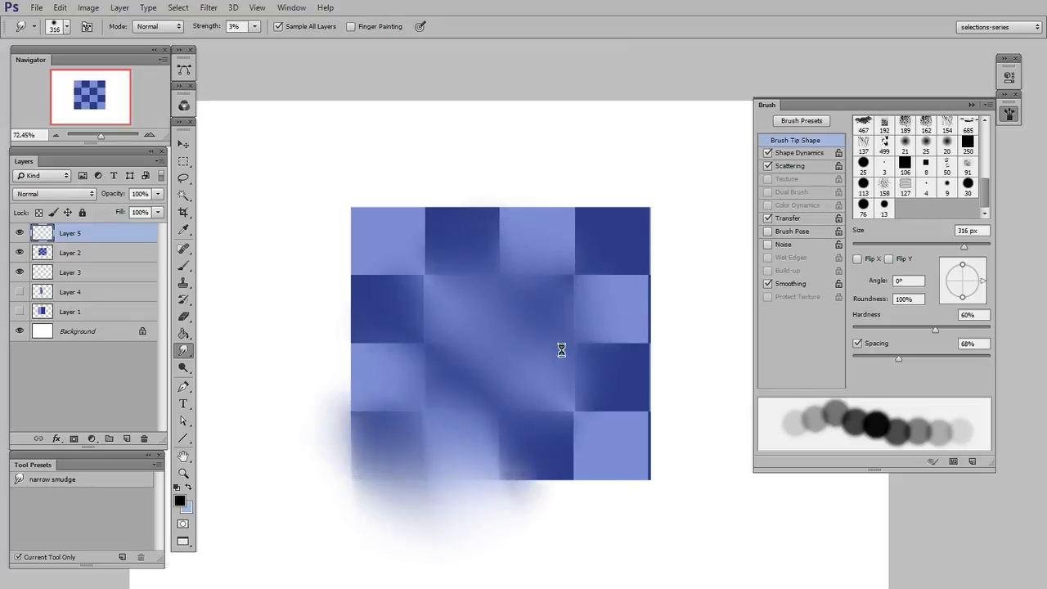
left_click_drag(563, 350, 582, 425)
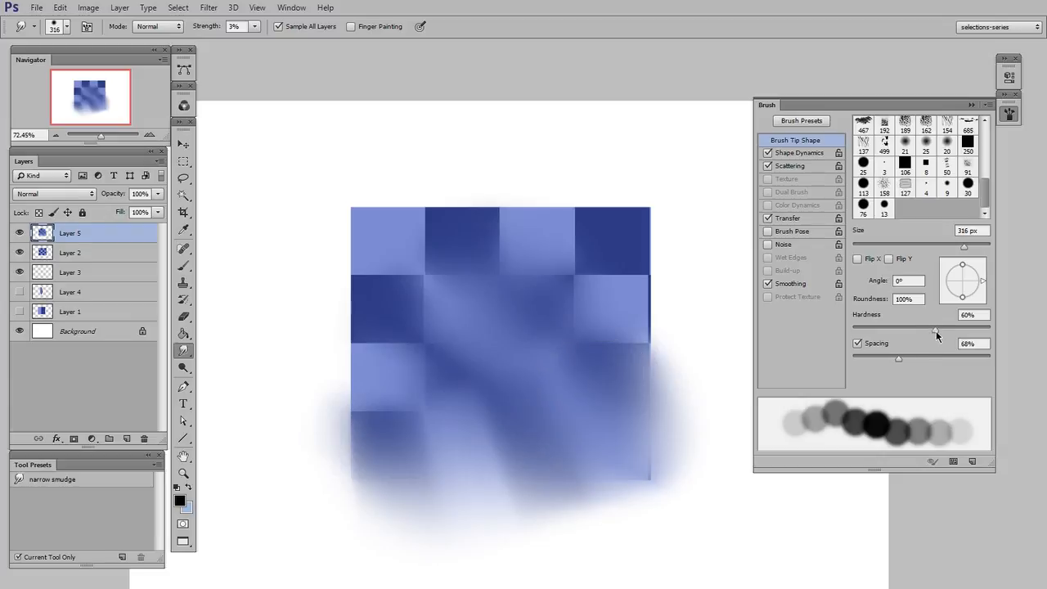
left_click_drag(907, 323, 994, 324)
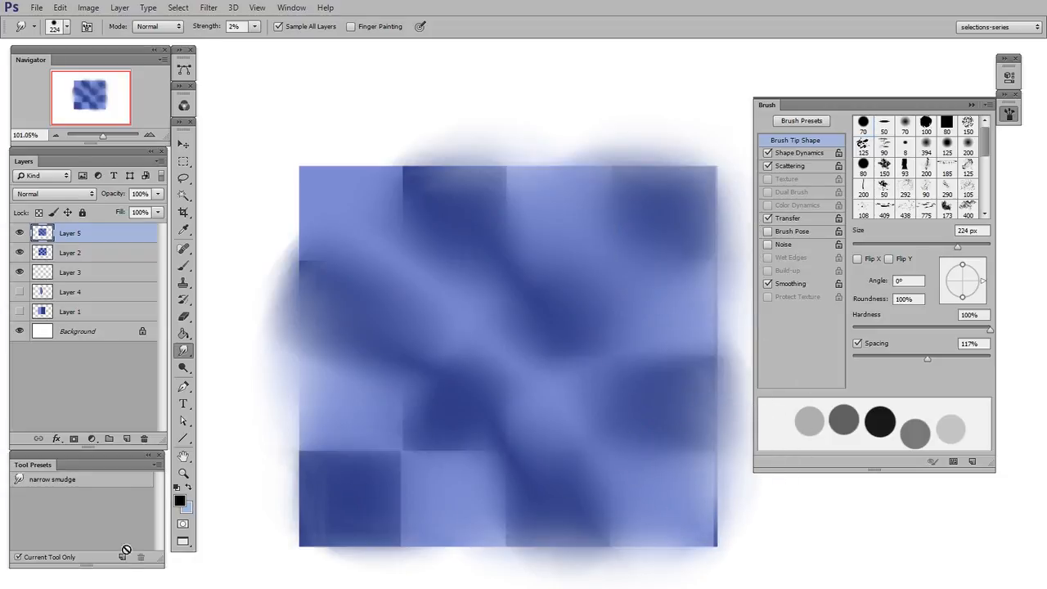
- Save the current settings as a tool preset named 'soft smudge'
left_click(123, 556)
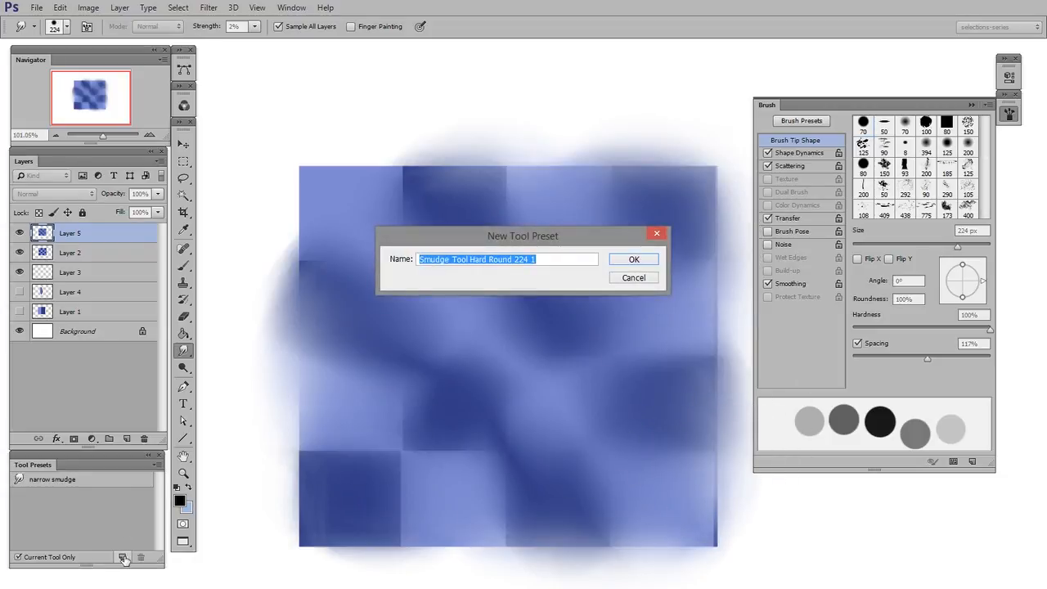
type("soft smud")
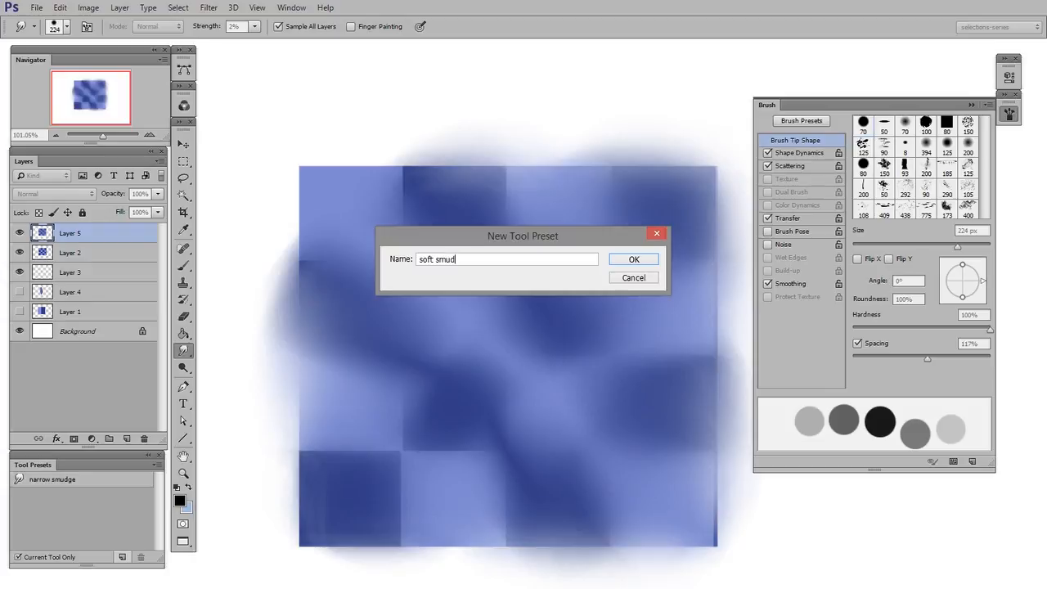
left_click(633, 258)
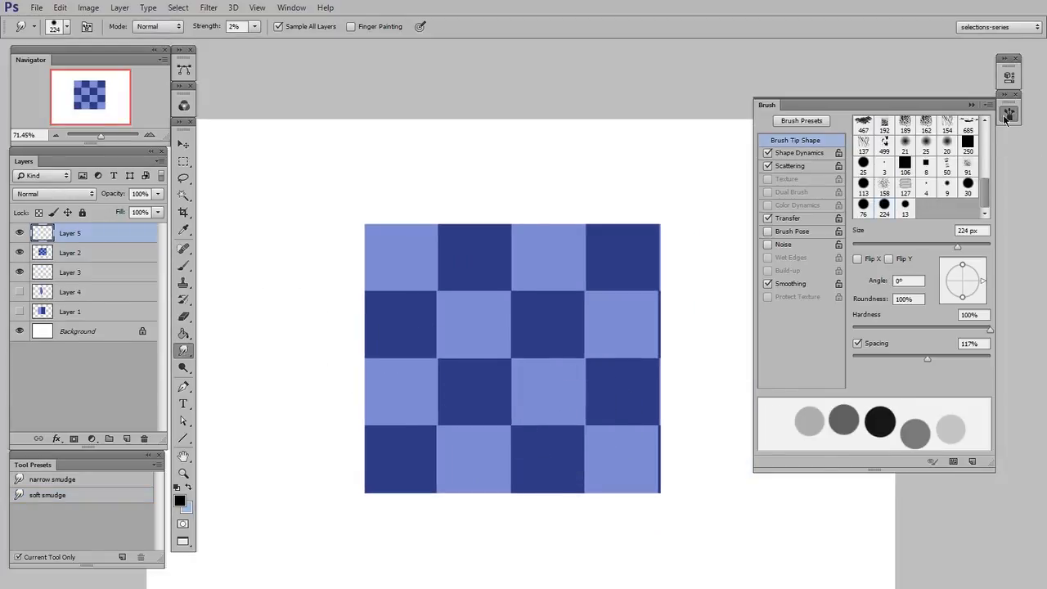
- Blur the top row with the soft smudge preset, then smudge the left squares with narrower strokes
left_click(46, 494)
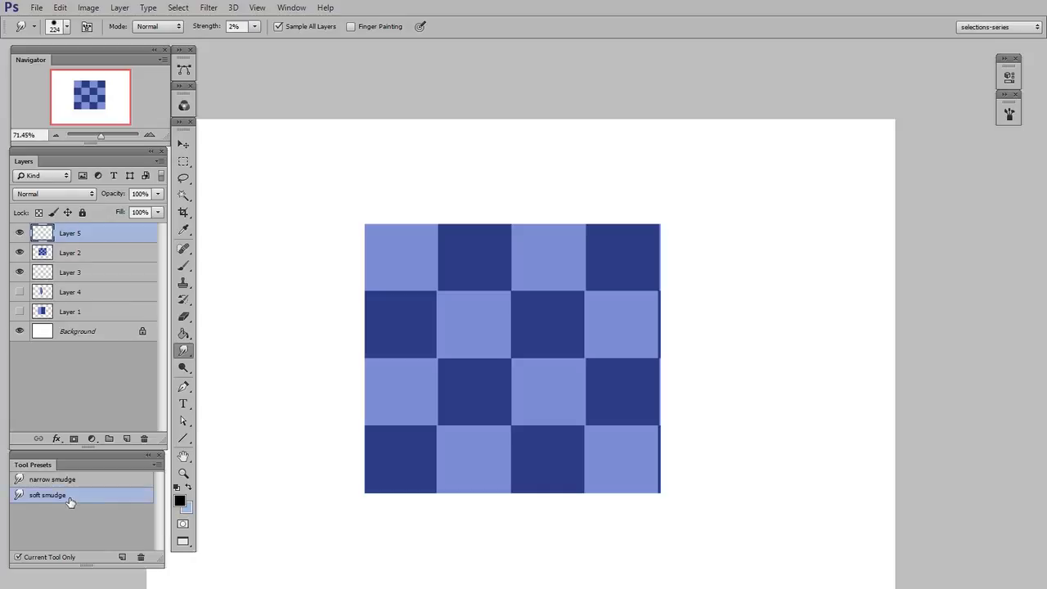
mouse_move(527, 248)
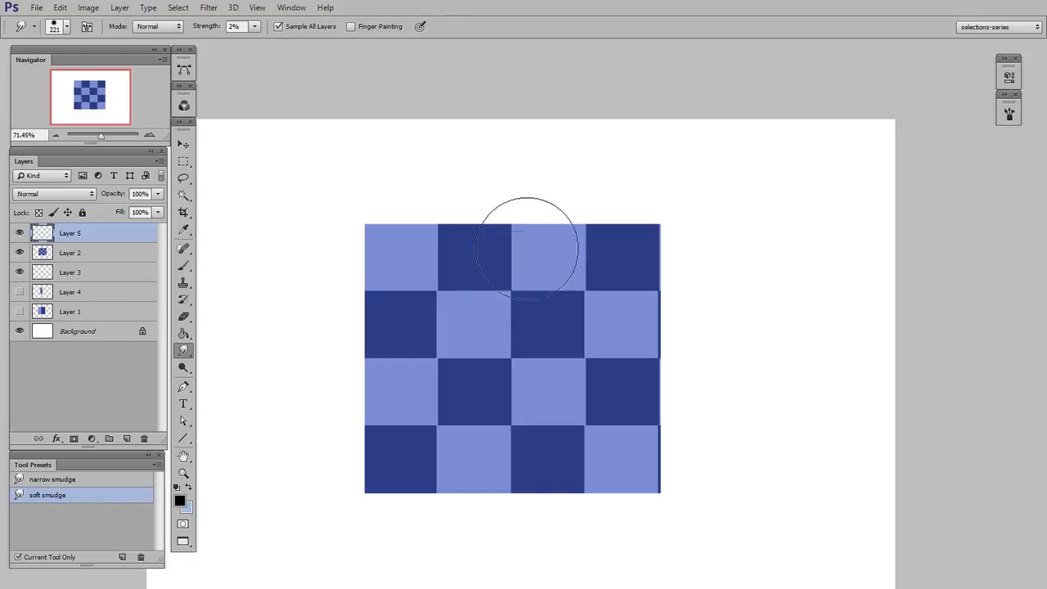
left_click_drag(527, 245, 265, 507)
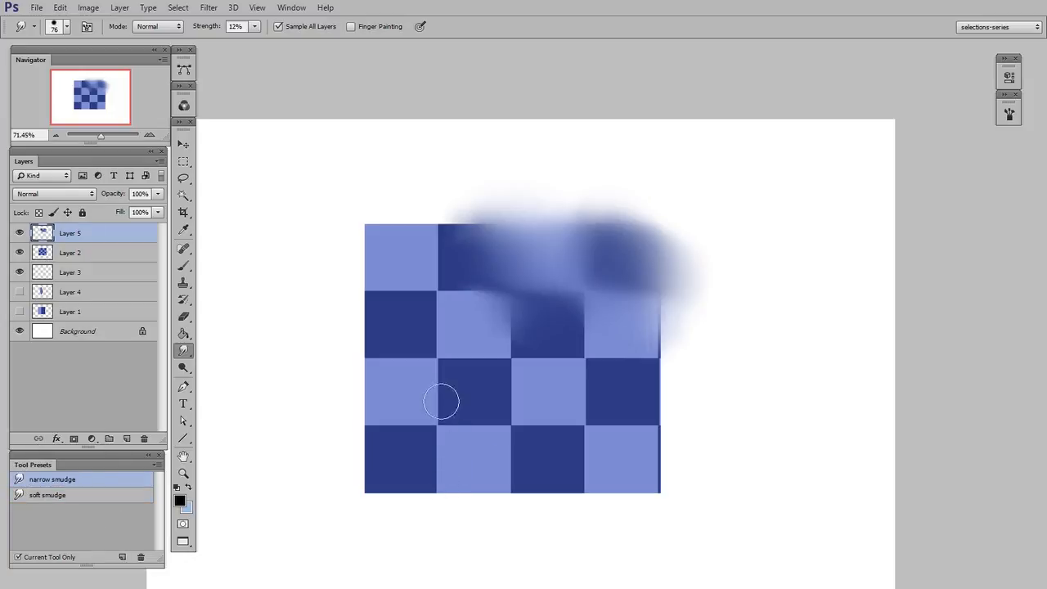
left_click_drag(442, 417, 445, 378)
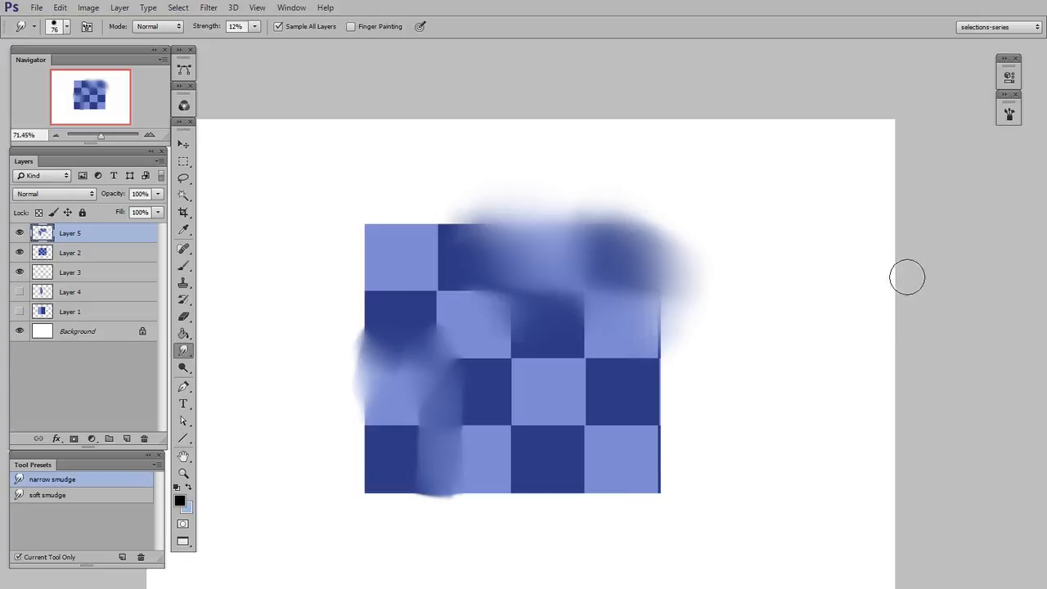
- Briefly review the brush tip settings in the Brush panel
left_click(1007, 114)
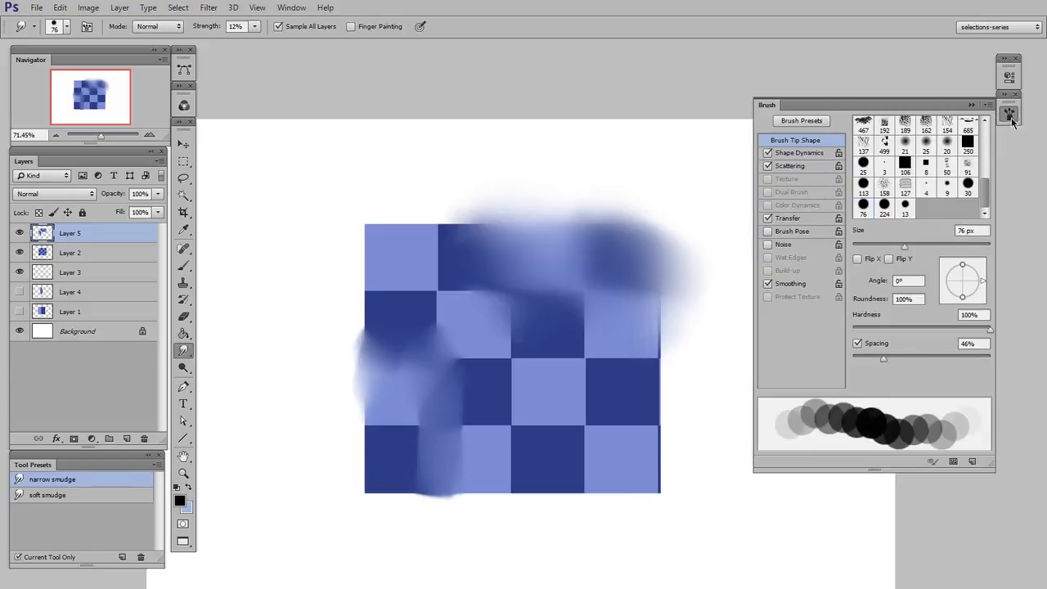
left_click(1008, 114)
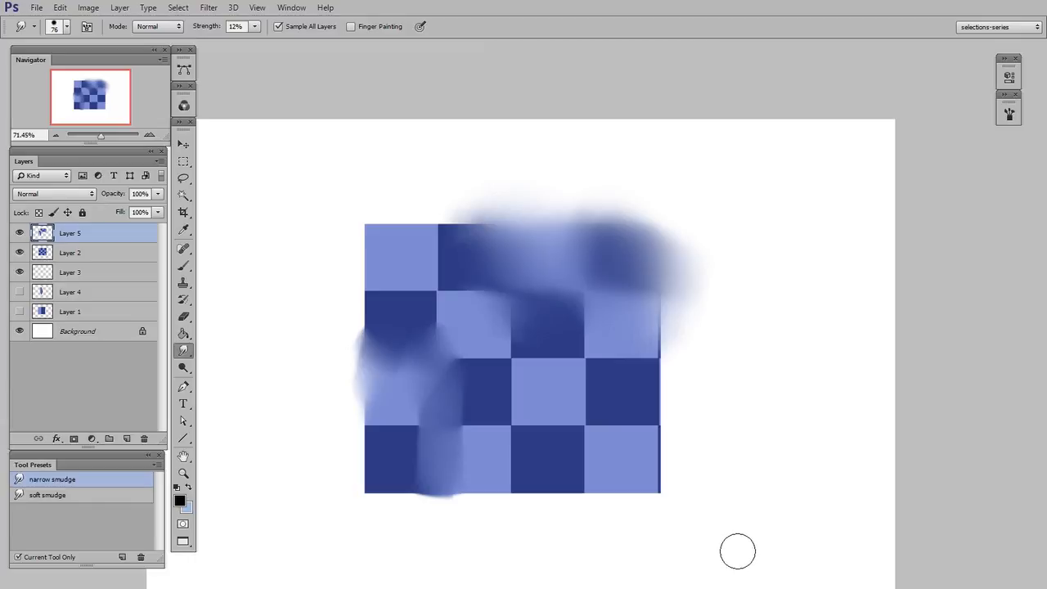
mouse_move(739, 554)
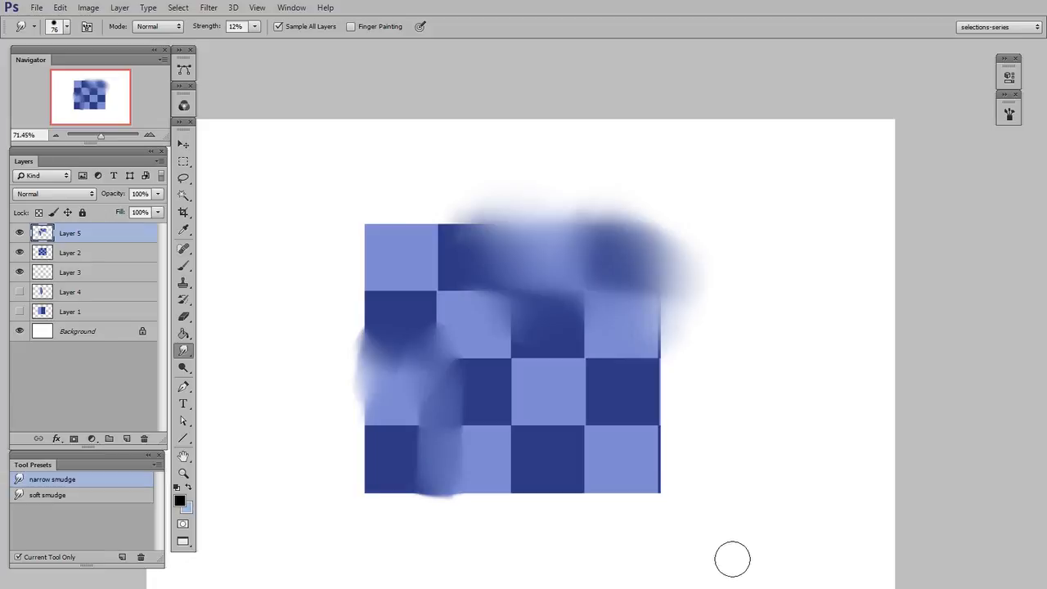
mouse_move(729, 563)
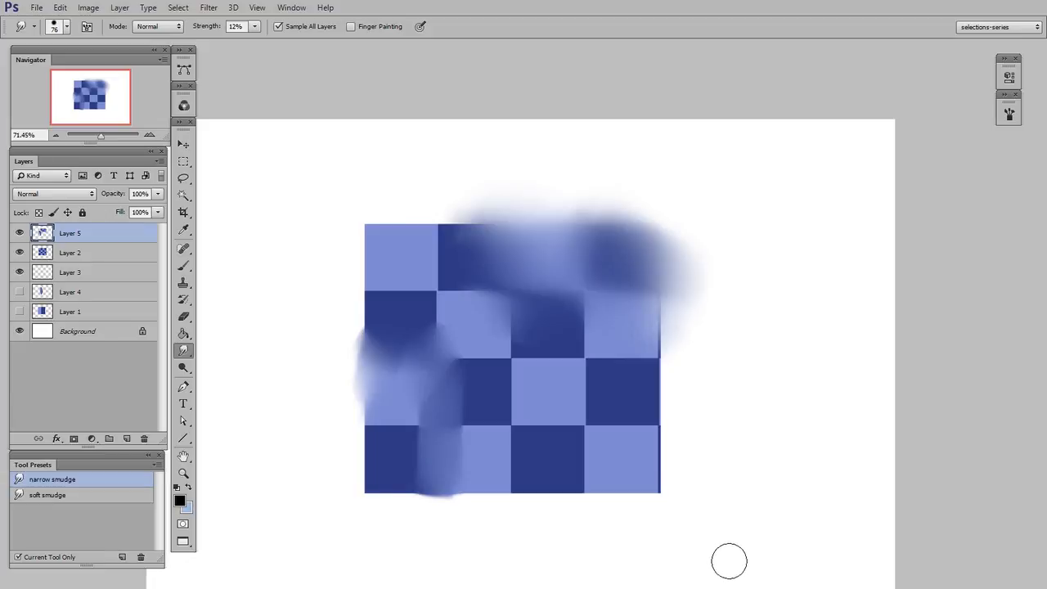